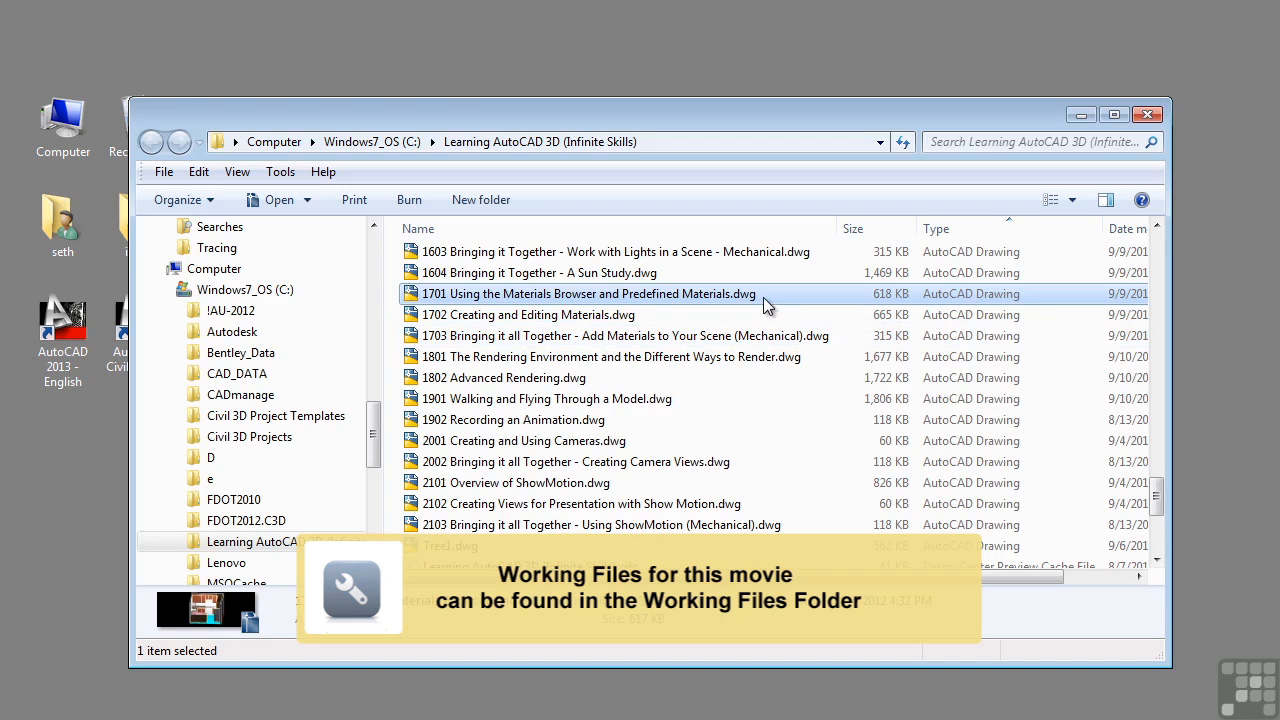
mouse_move(768, 302)
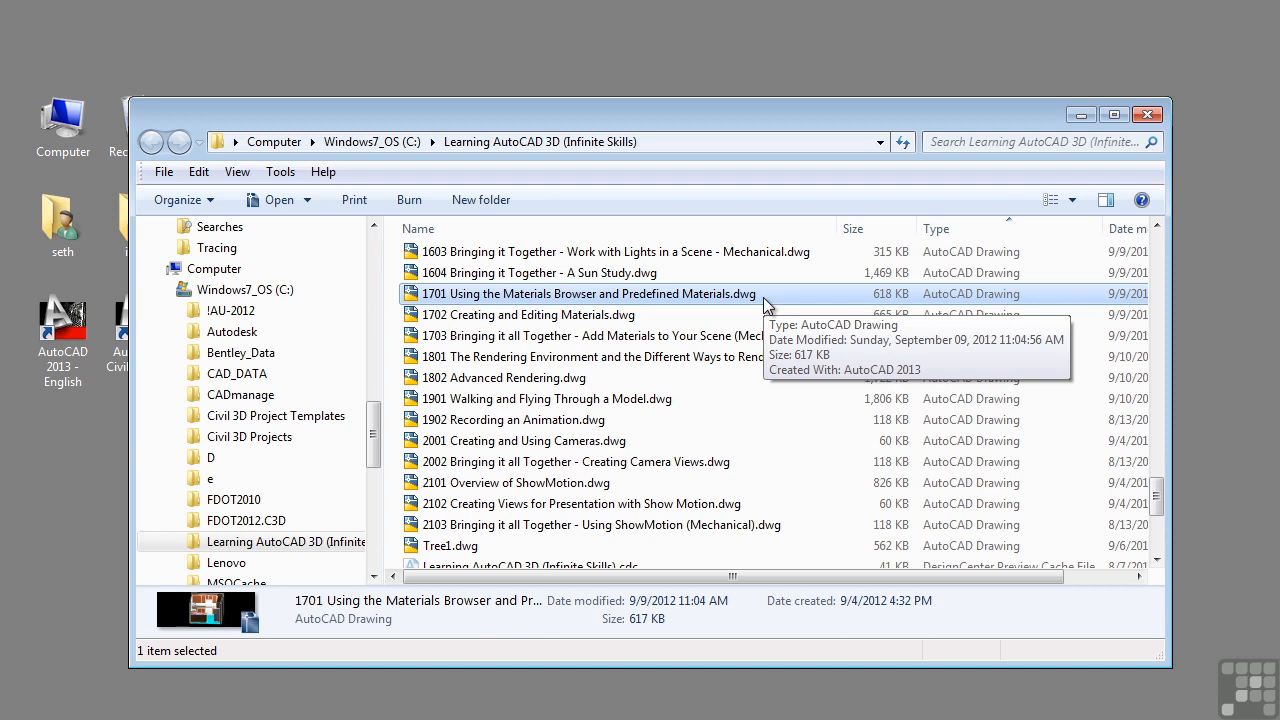
mouse_move(1100, 124)
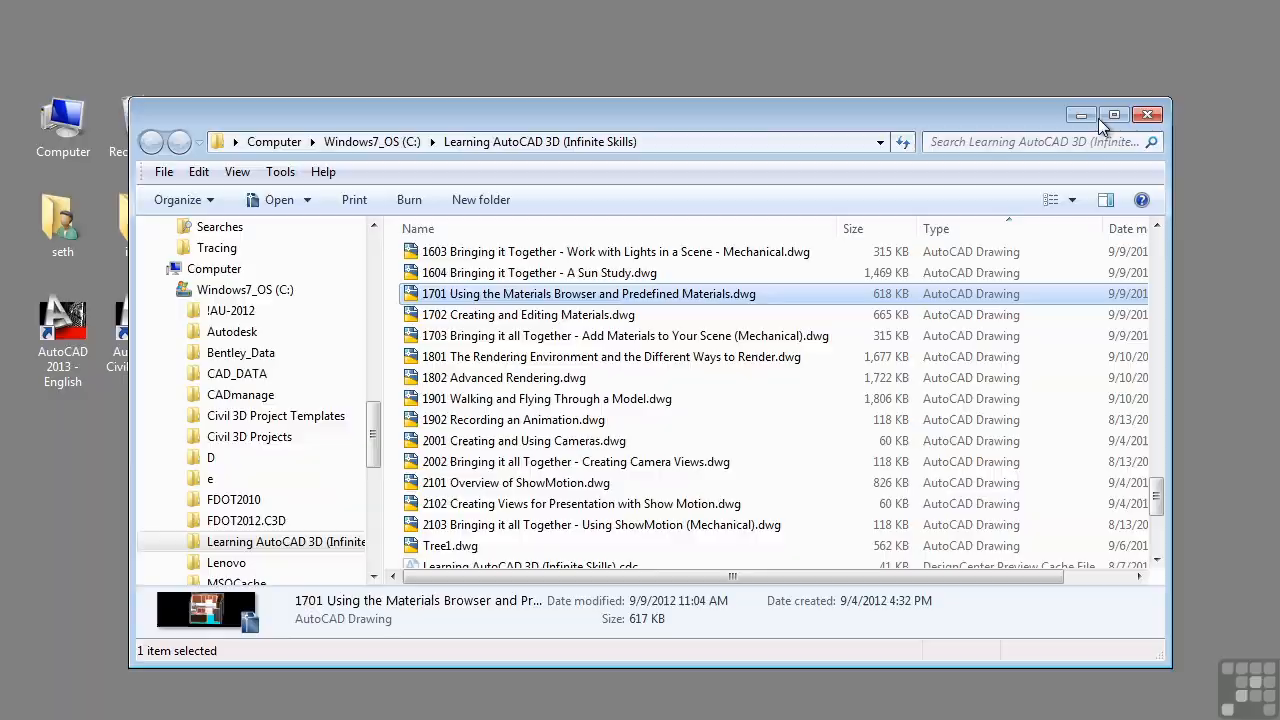
Step: Open the '1701 Using the Materials Browser' drawing with the 3D kitchen model
double_click(586, 292)
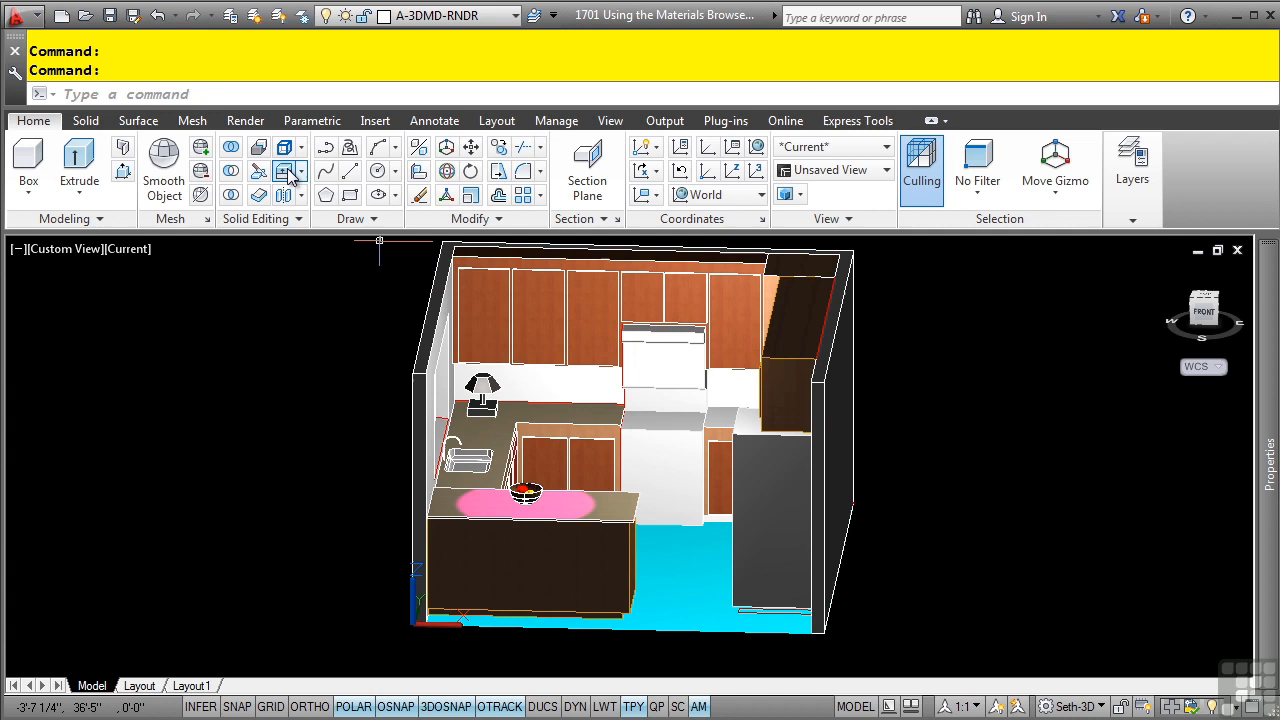
Step: Bring up the Materials Browser from the Render ribbon's Materials panel
click(244, 120)
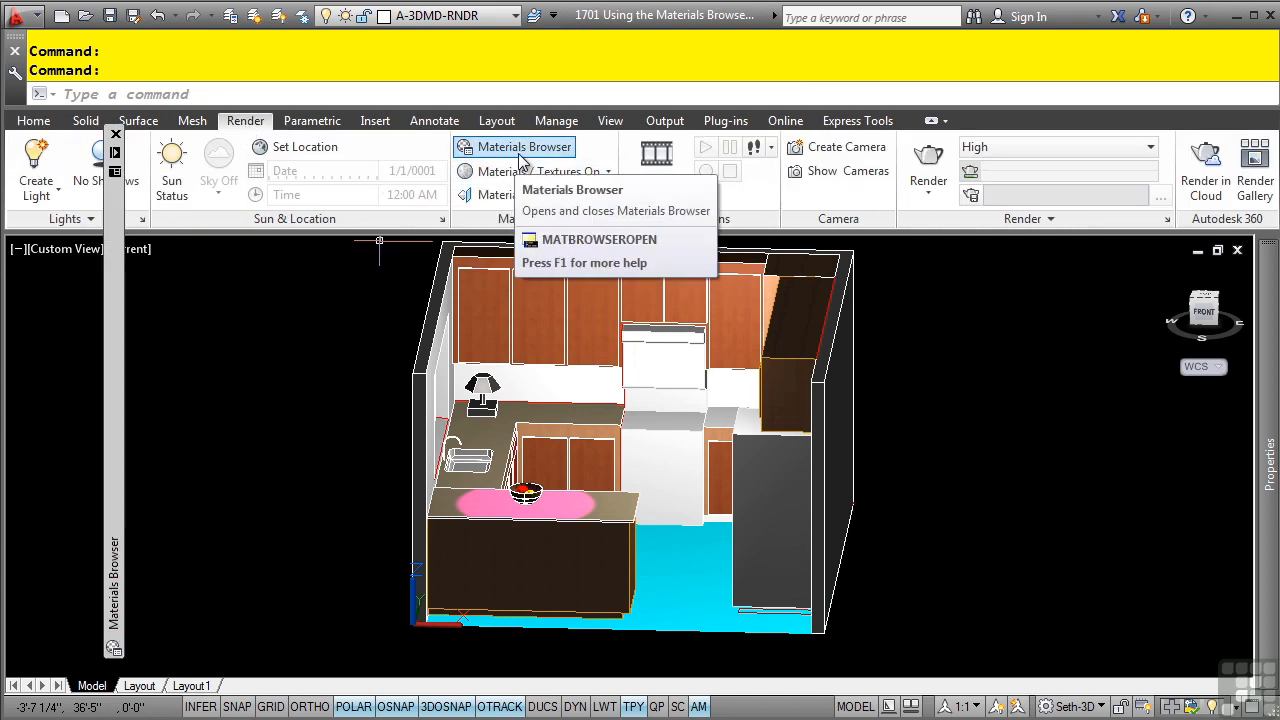
click(514, 146)
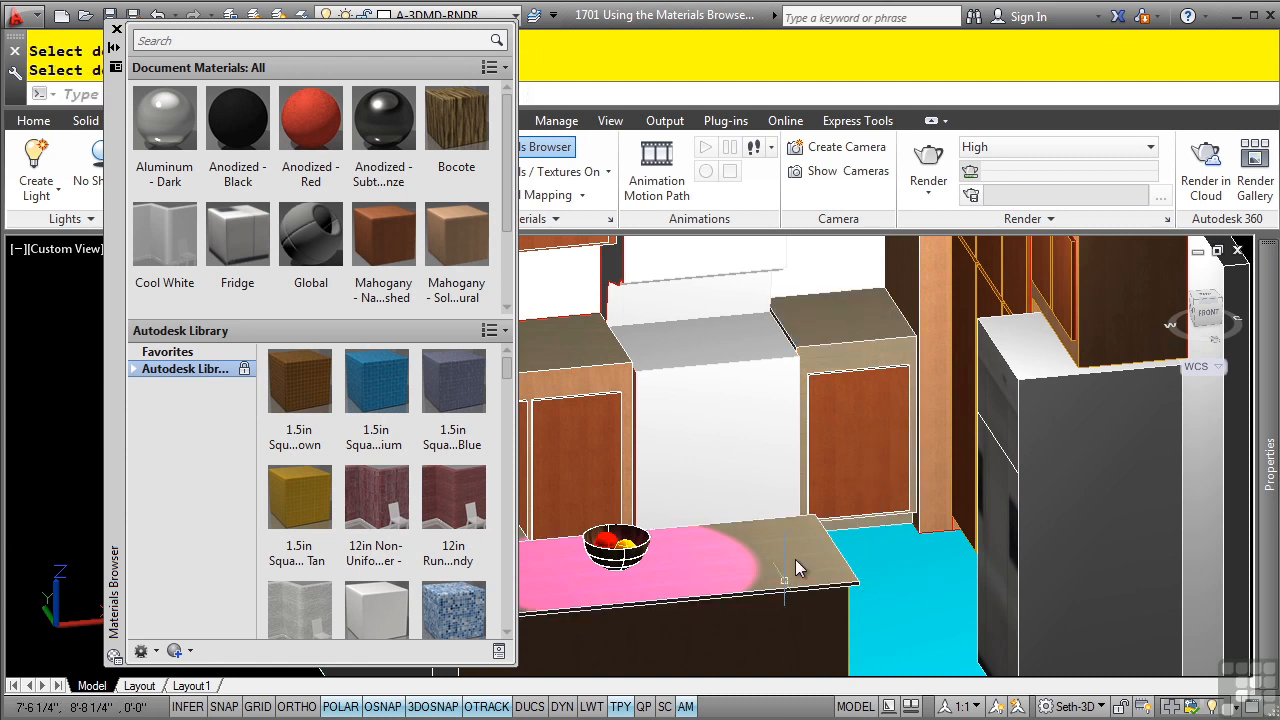
mouse_move(384, 184)
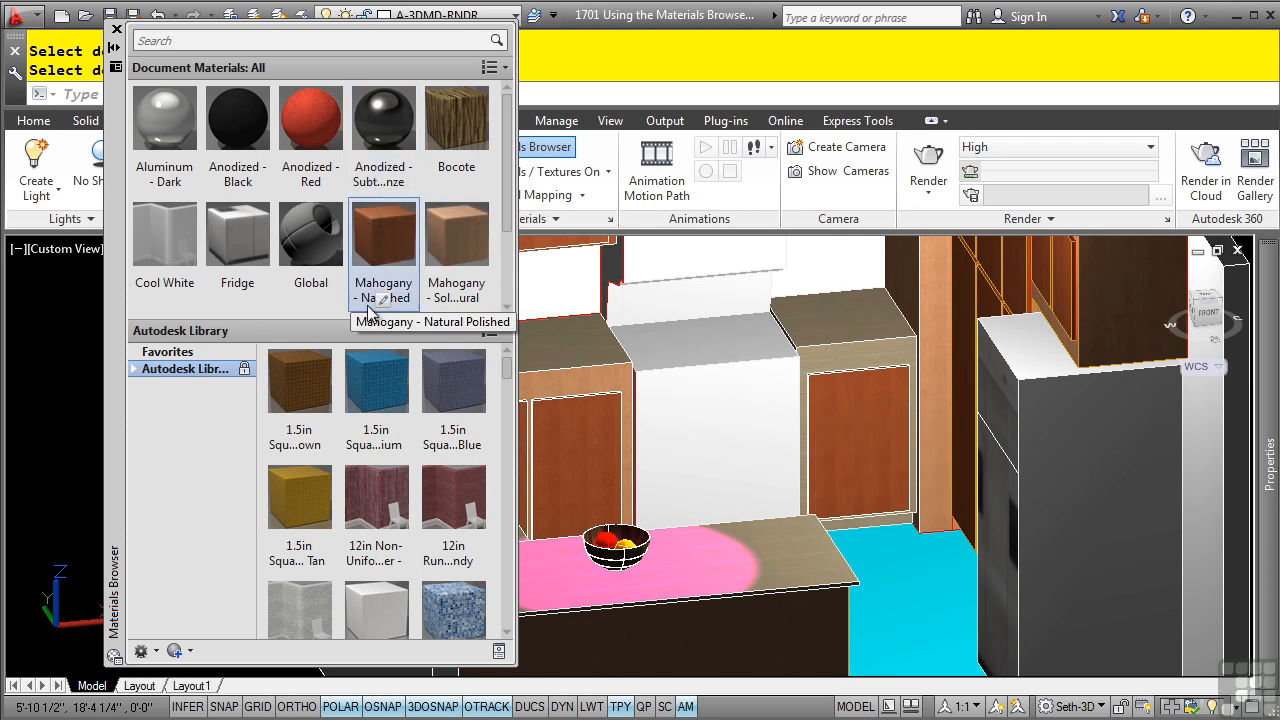
mouse_move(390, 300)
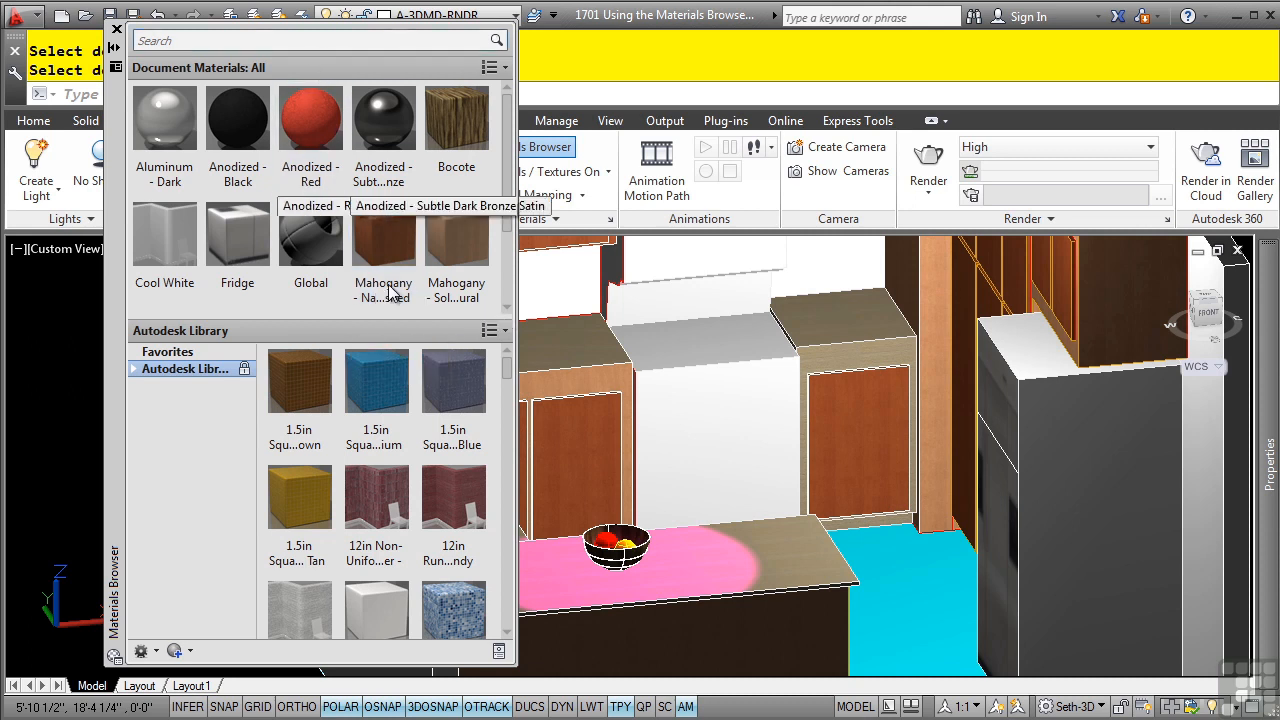
Step: Expand the Autodesk Library tree into its material categories
click(132, 368)
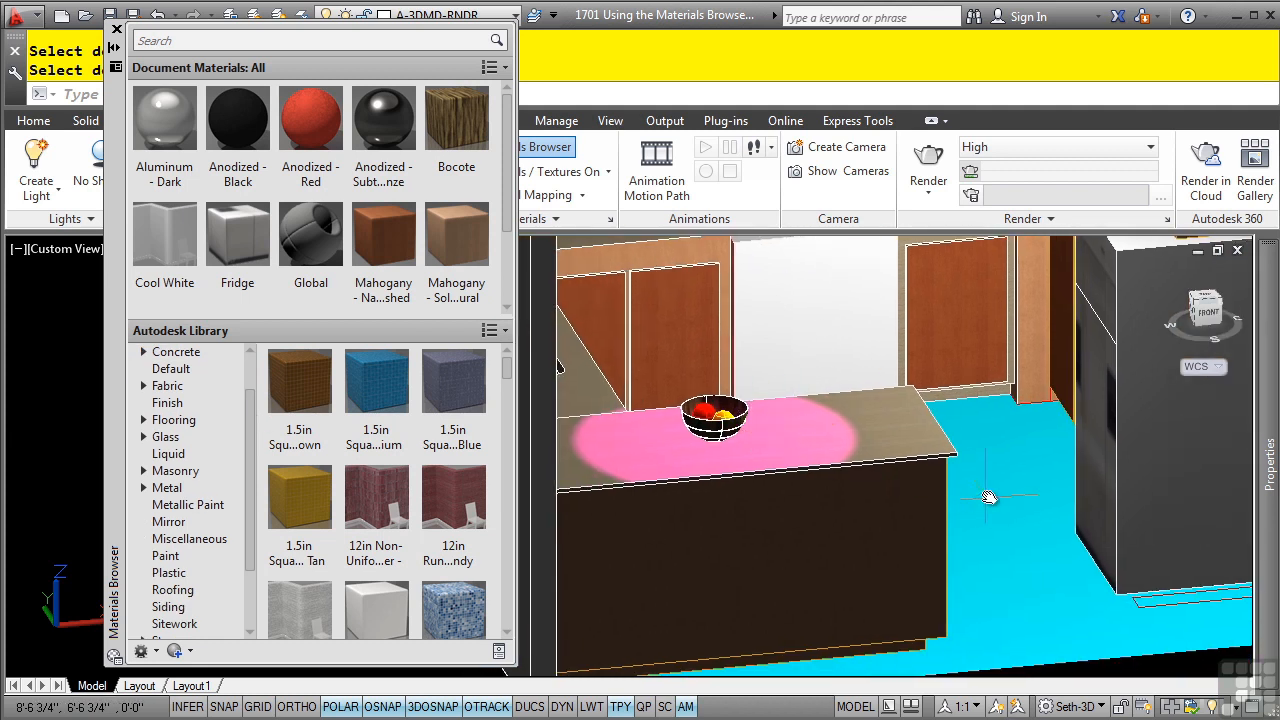
mouse_move(920, 472)
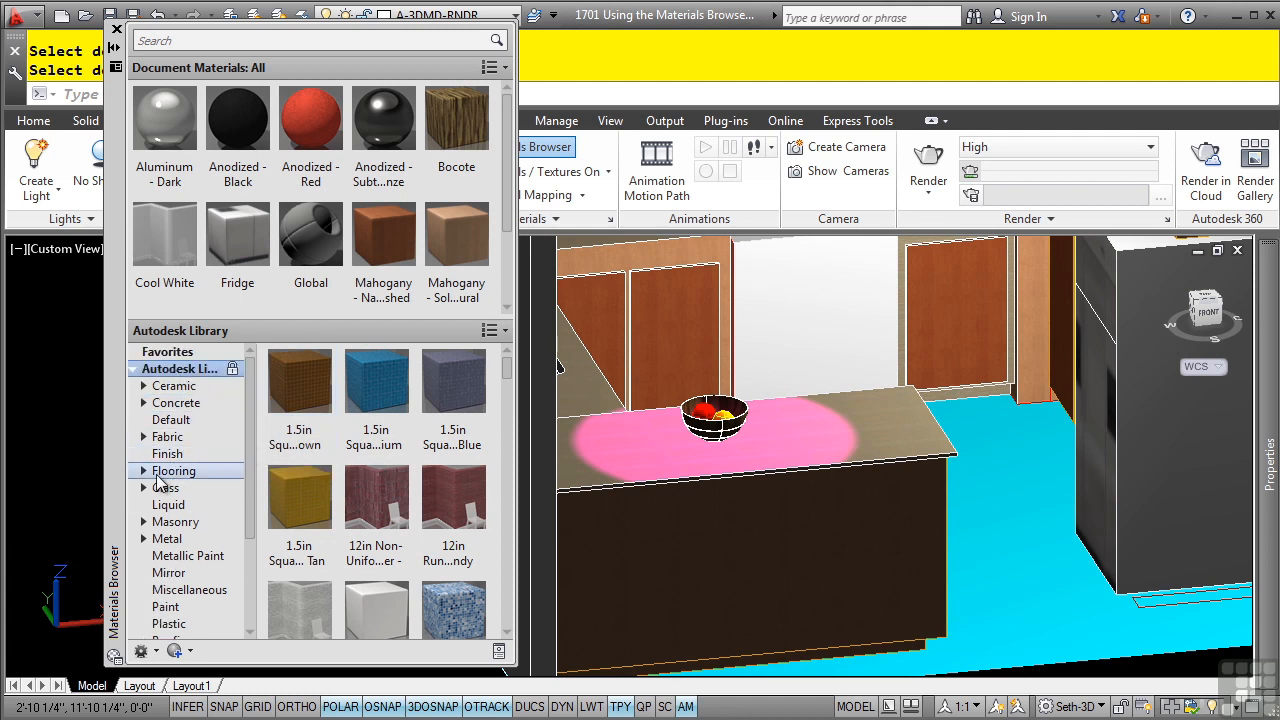
Step: Show the library's Glass materials and add Clear to the document materials
click(164, 488)
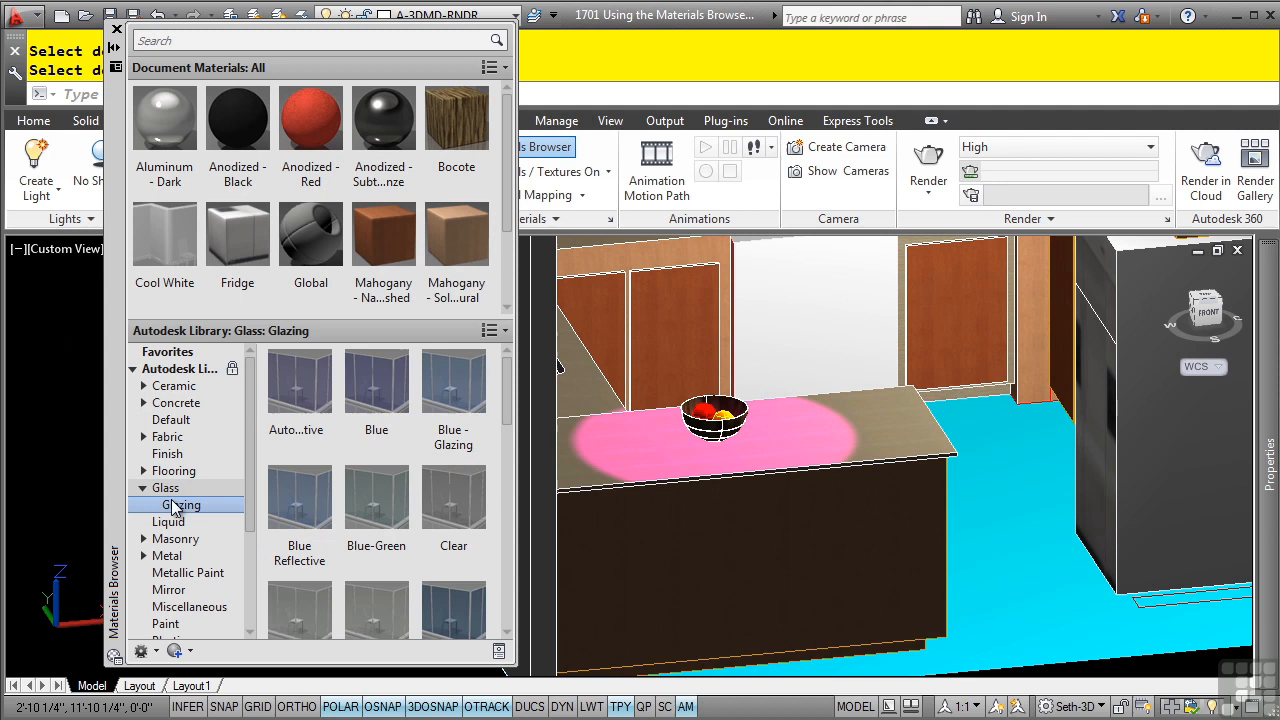
click(164, 488)
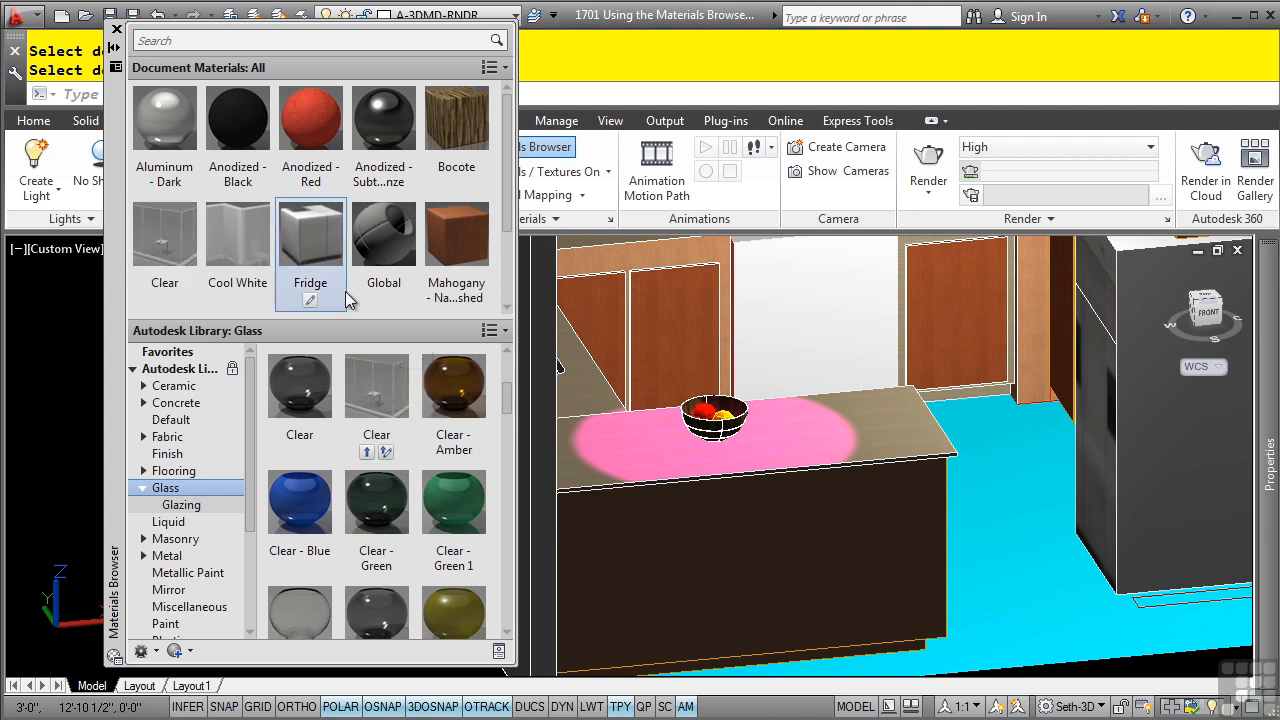
click(310, 40)
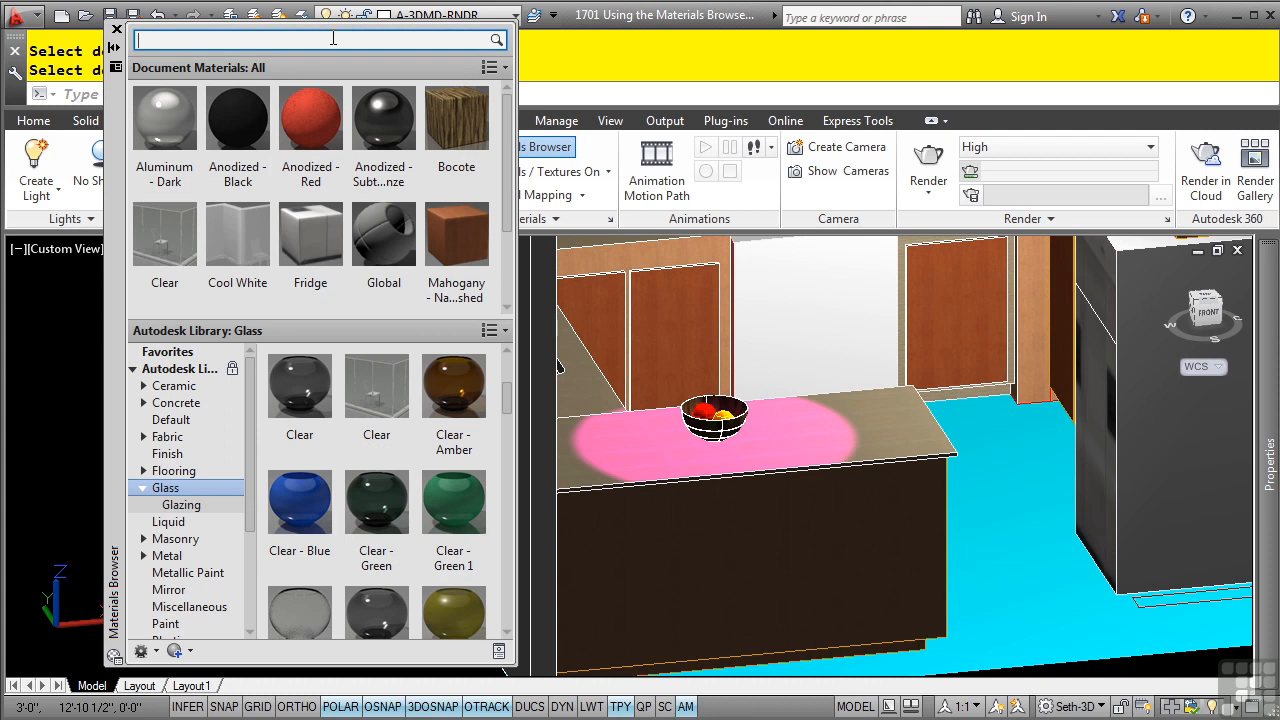
Step: Search the library for 'diamond' to find the 4in diamond black material
text(diamond)
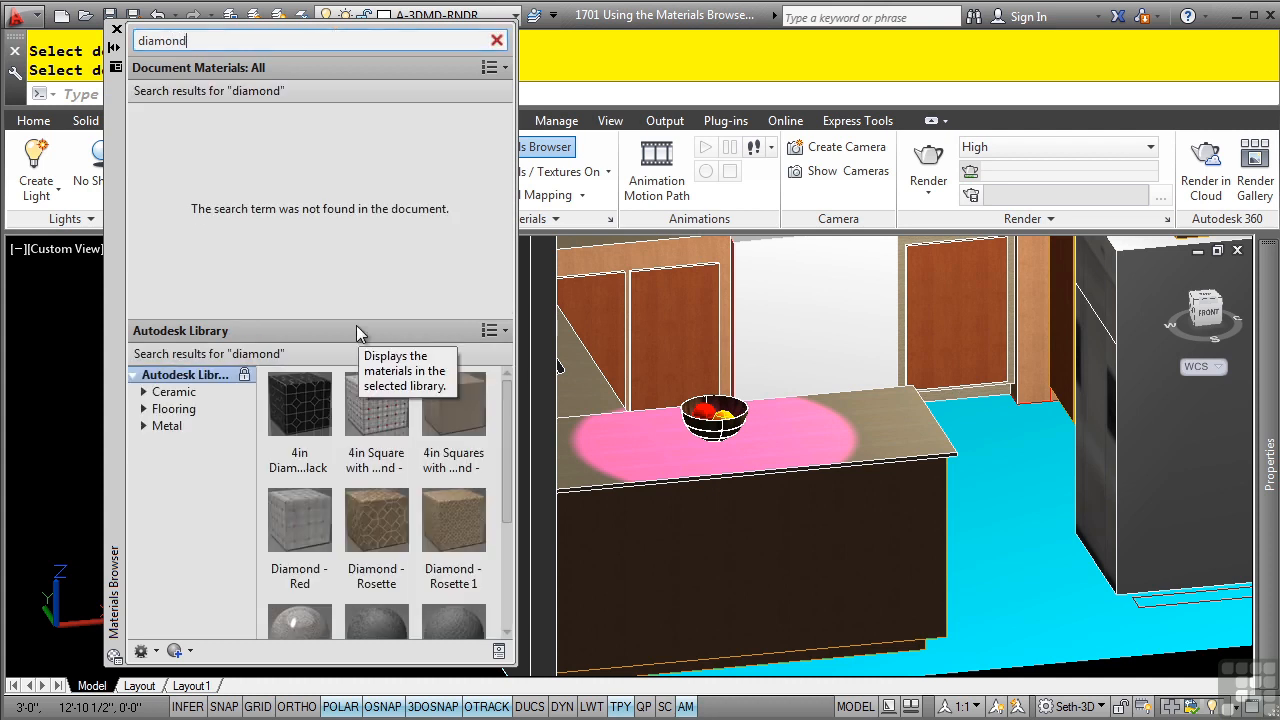
mouse_move(300, 404)
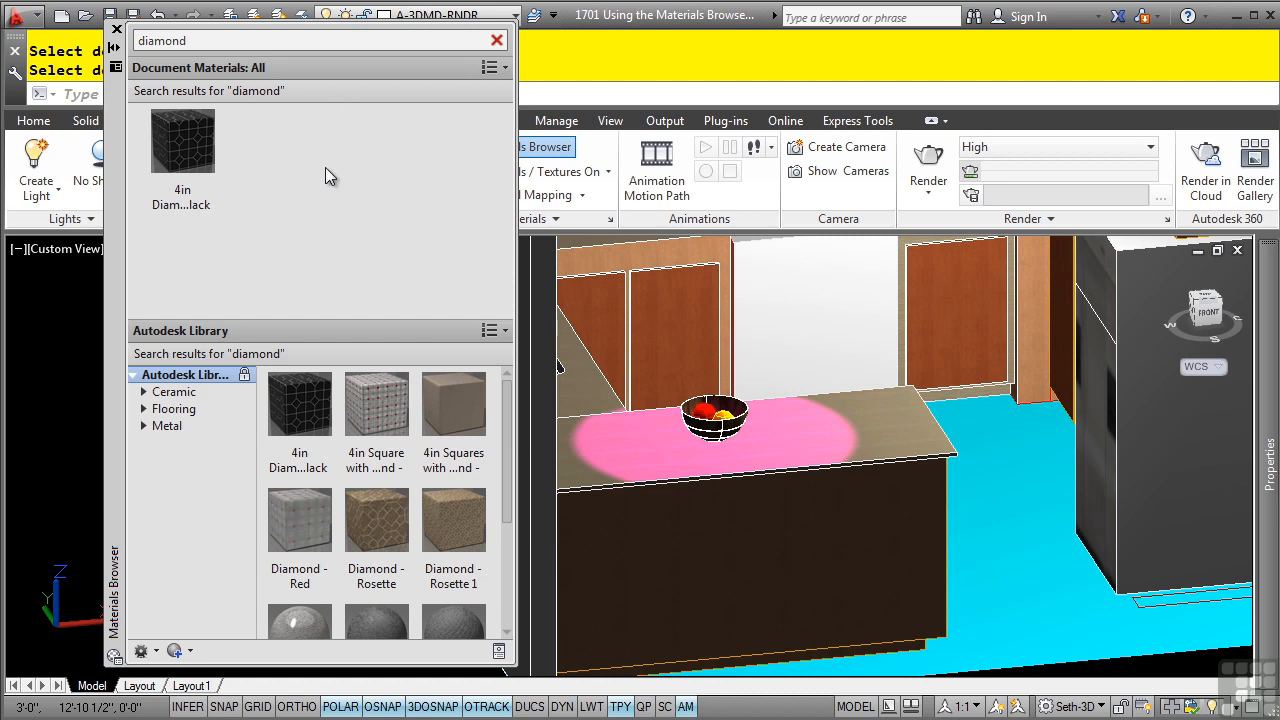
mouse_move(380, 440)
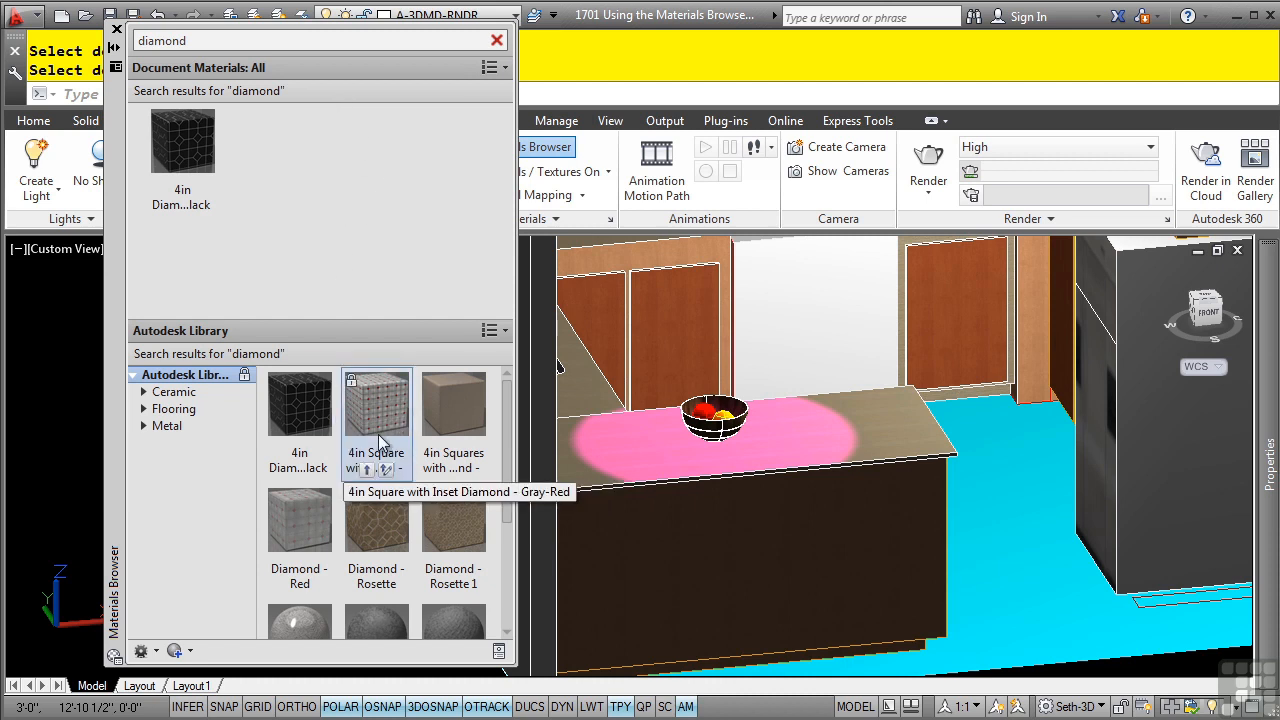
mouse_move(480, 44)
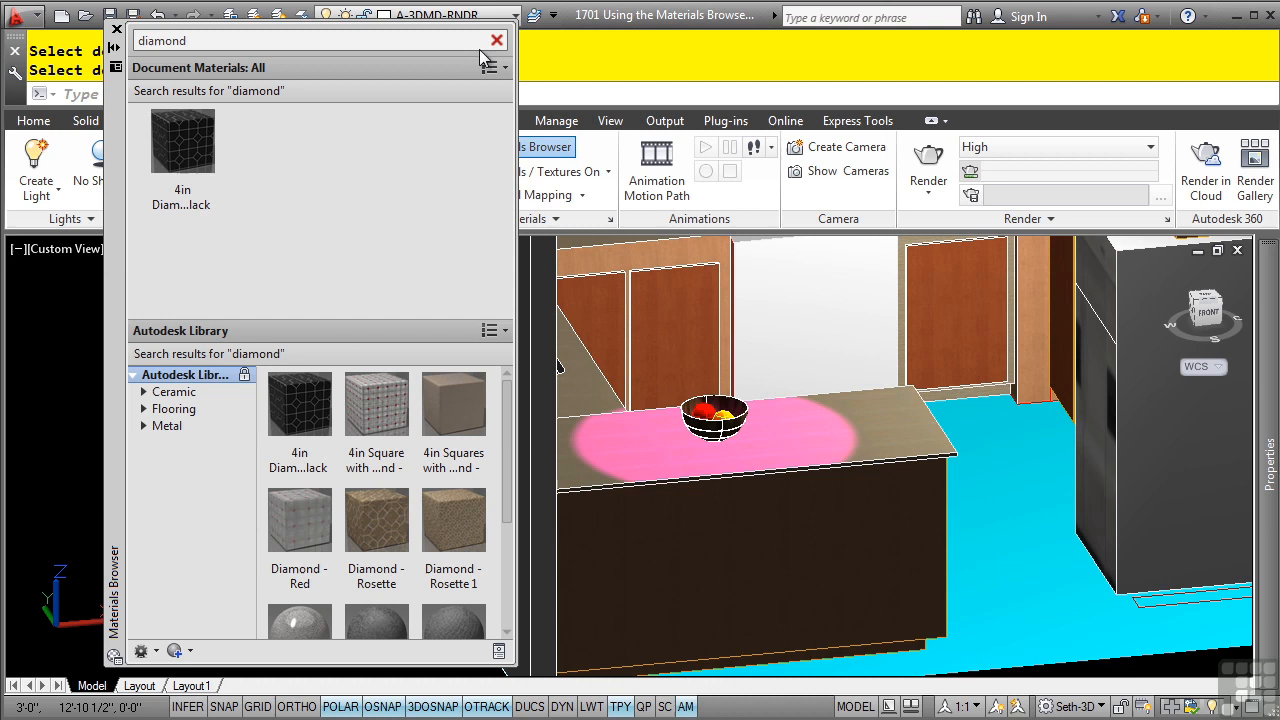
Step: Clear the search and assign Anodized - Black to the selected range
click(496, 40)
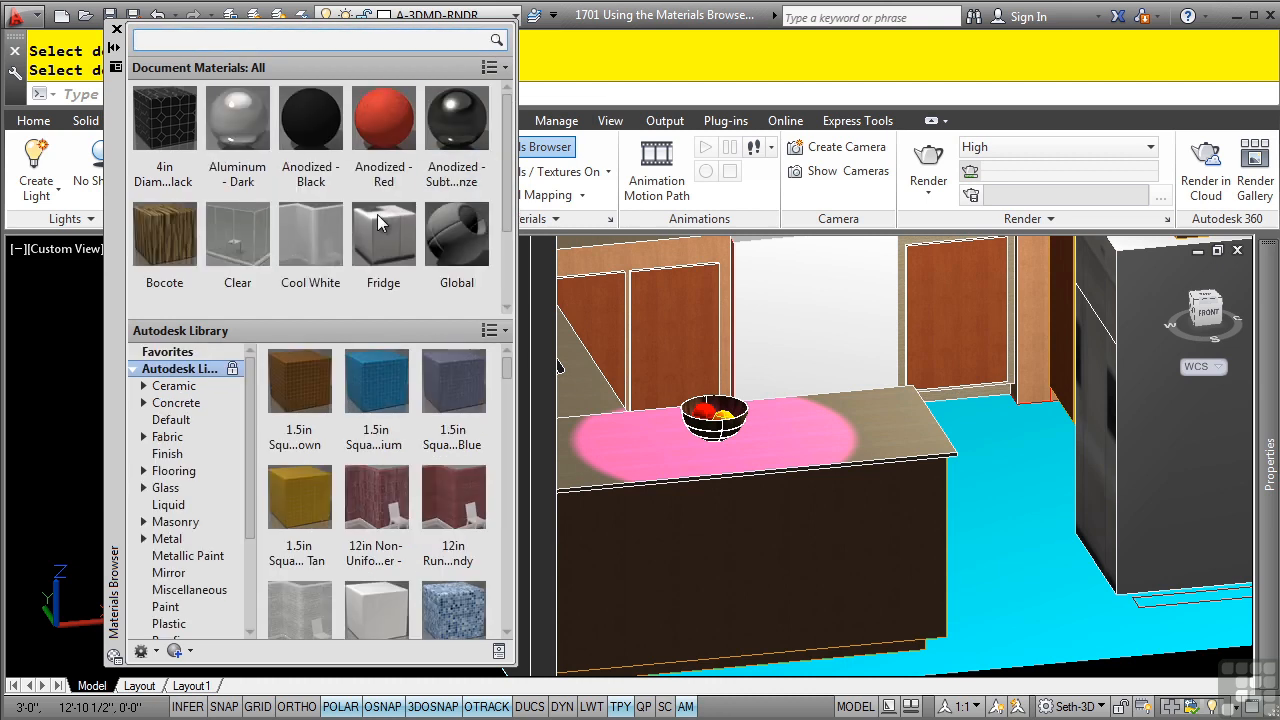
mouse_move(310, 230)
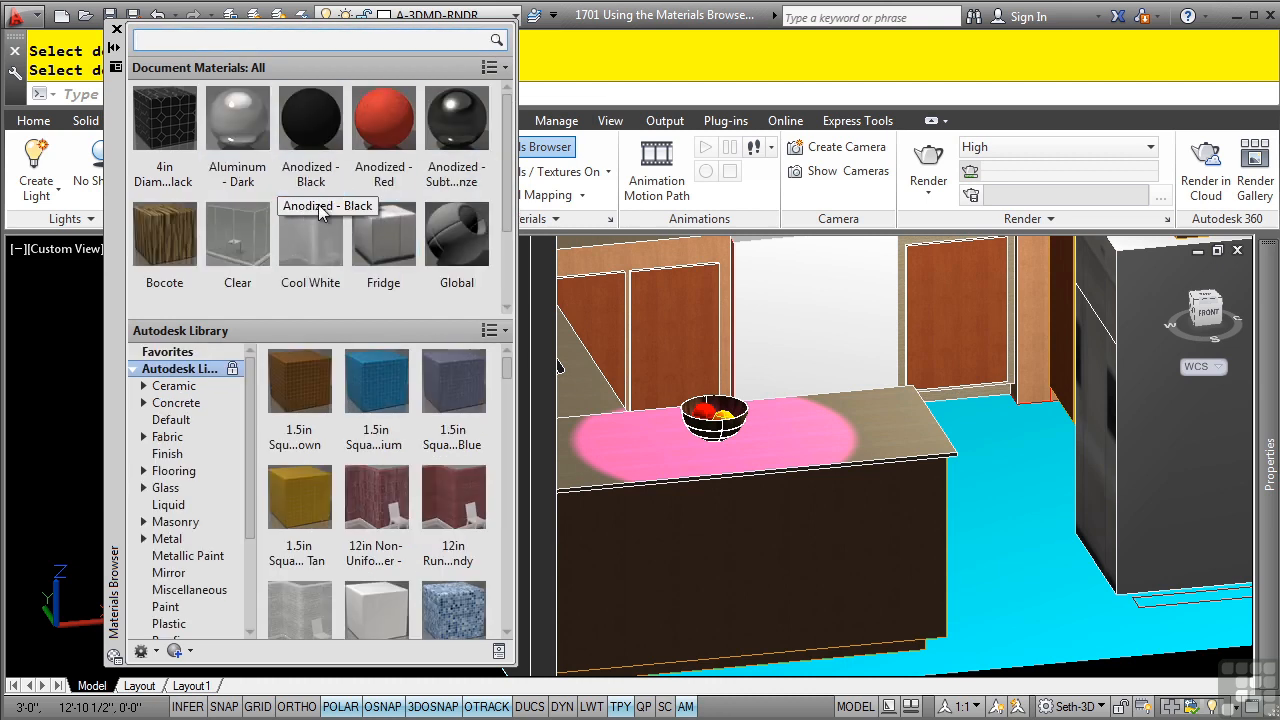
mouse_move(764, 284)
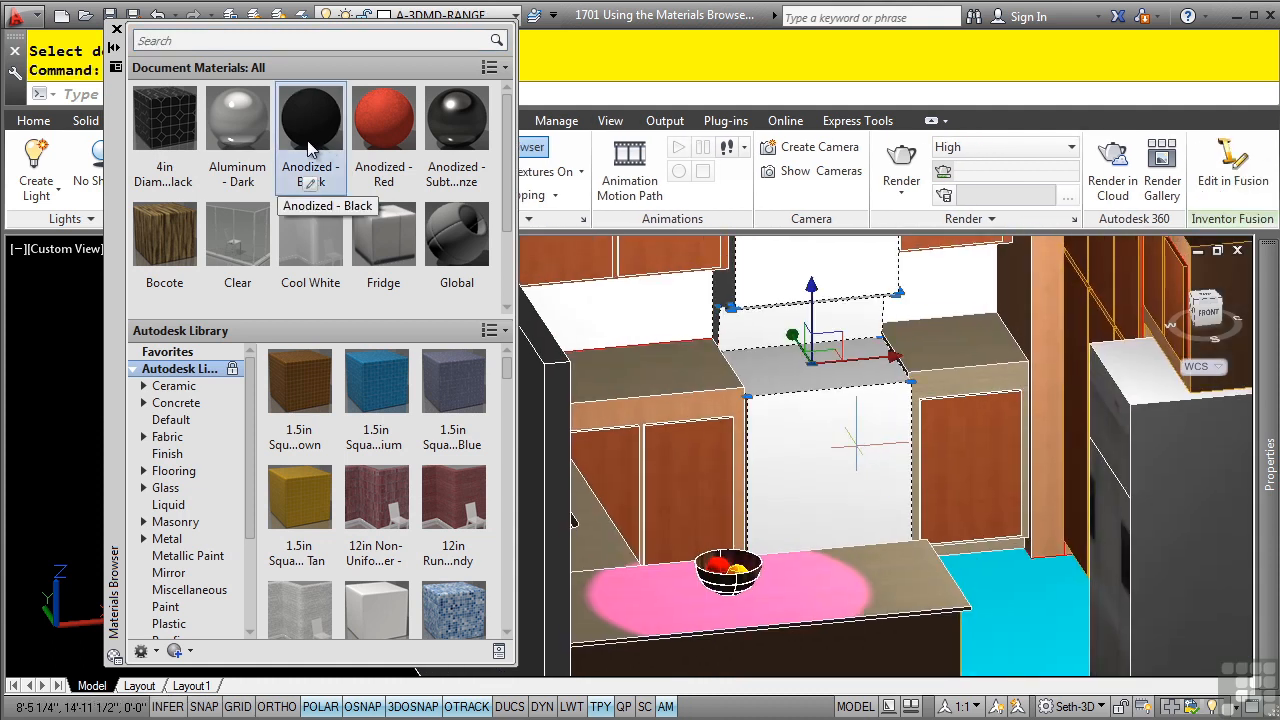
right_click(310, 120)
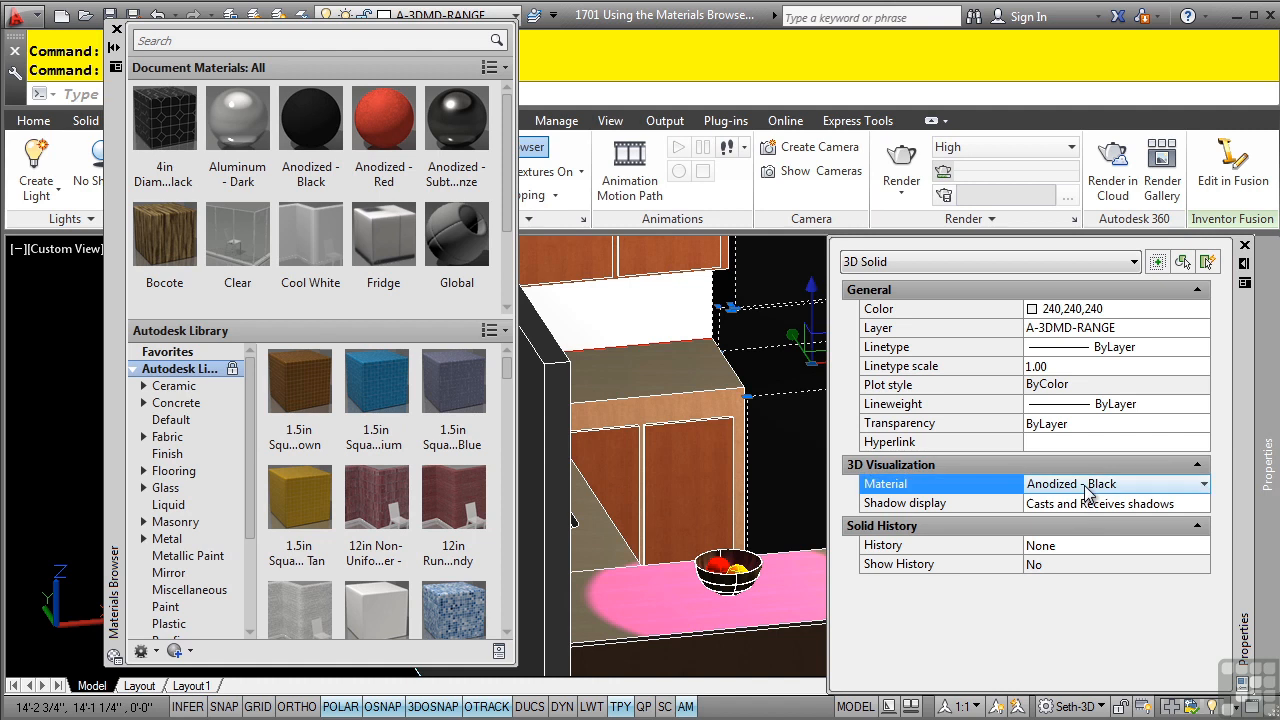
Step: Keep Anodized - Black as the range material in its Properties Material list
click(1200, 484)
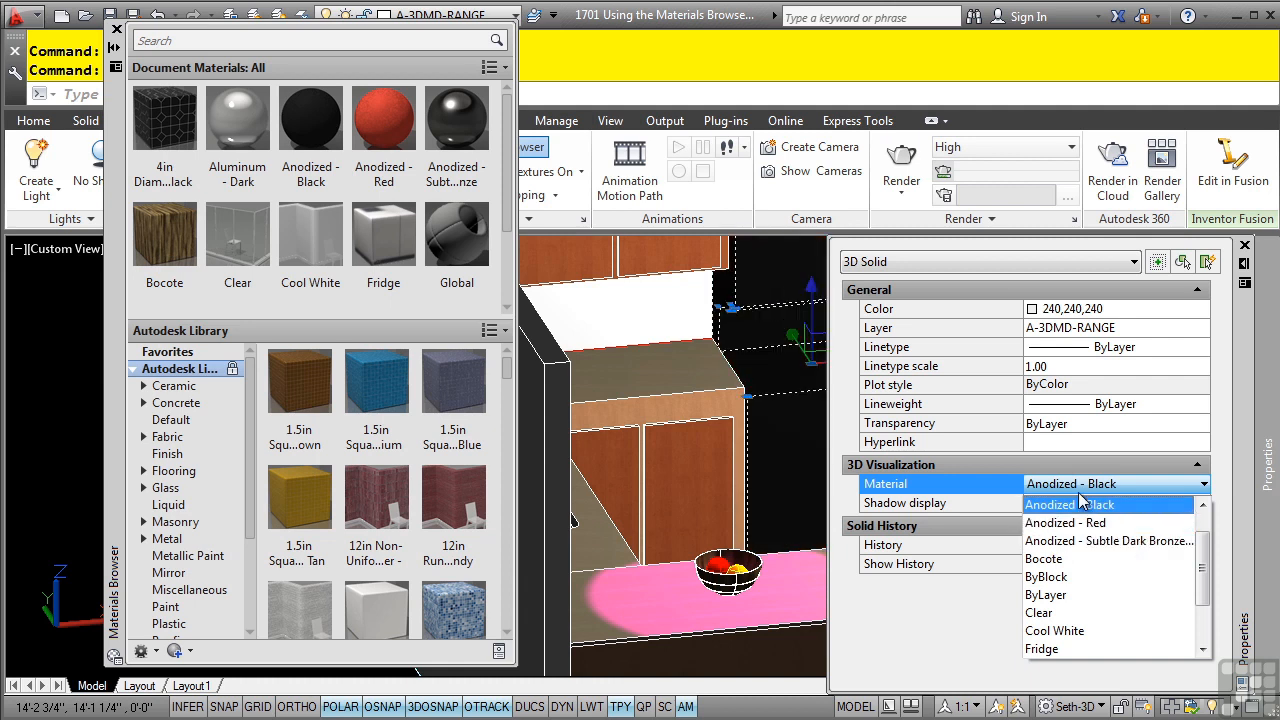
click(1064, 504)
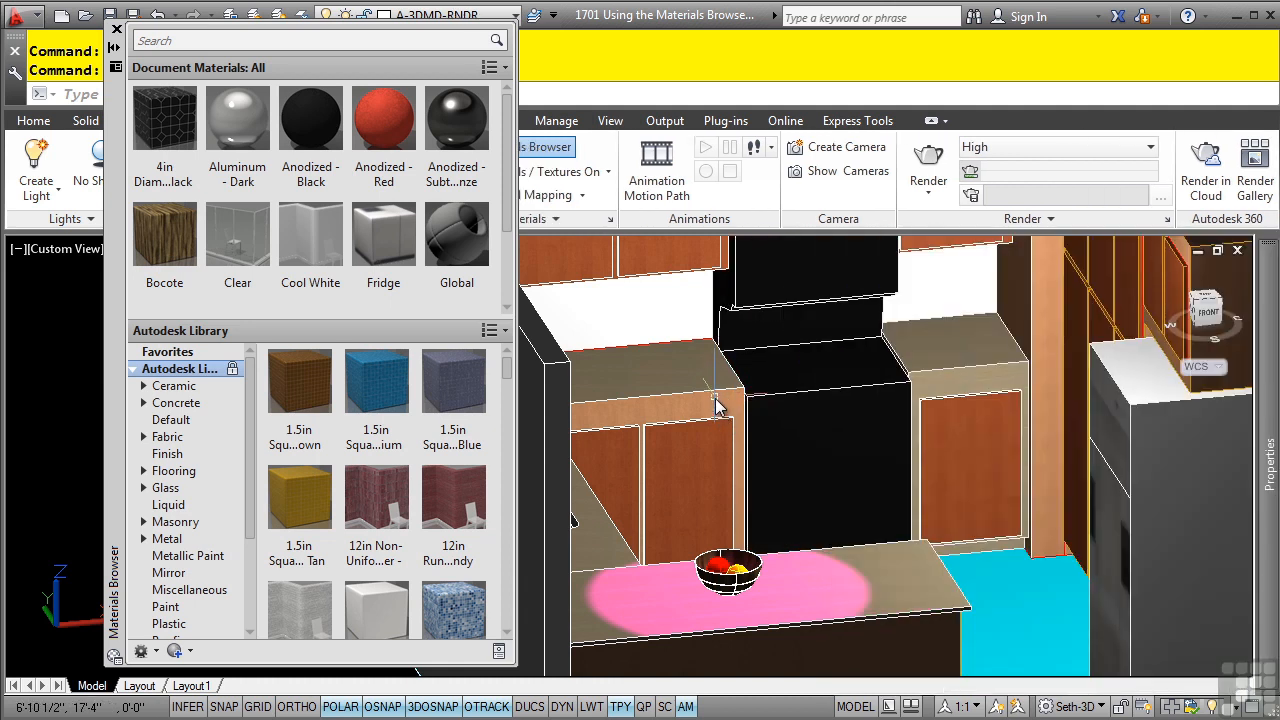
mouse_move(720, 404)
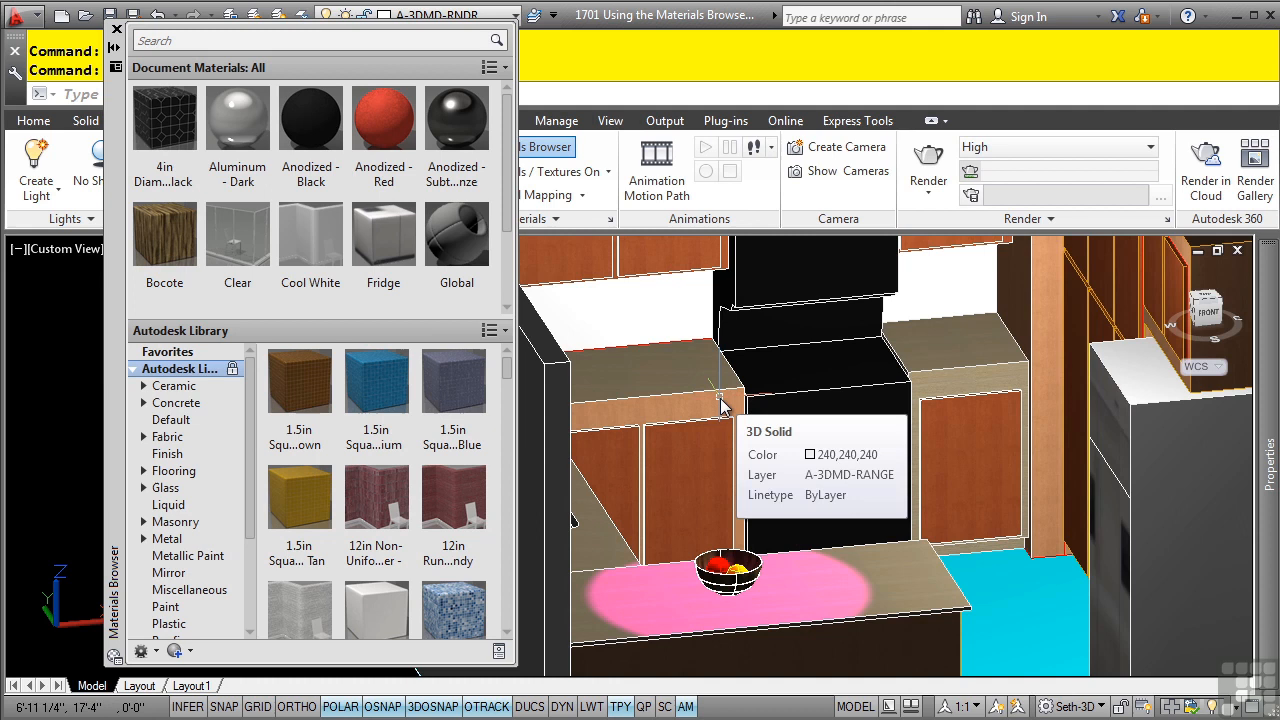
click(120, 36)
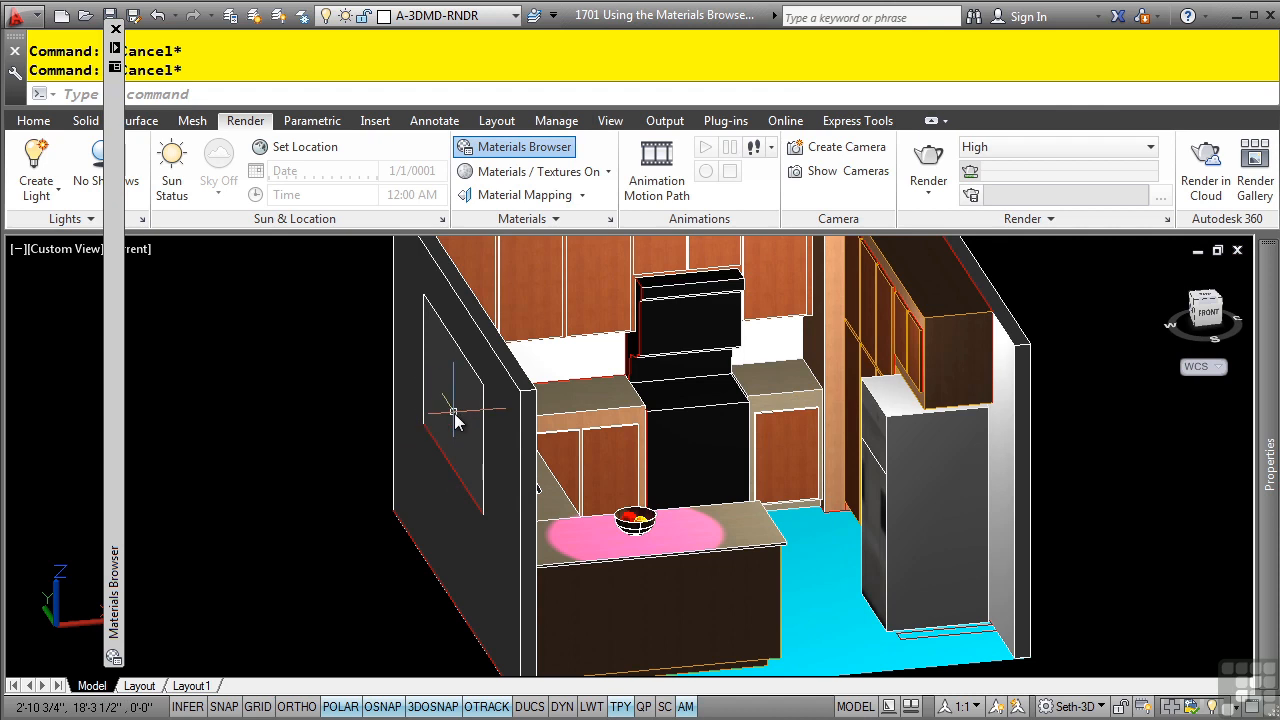
drag(456, 414, 620, 470)
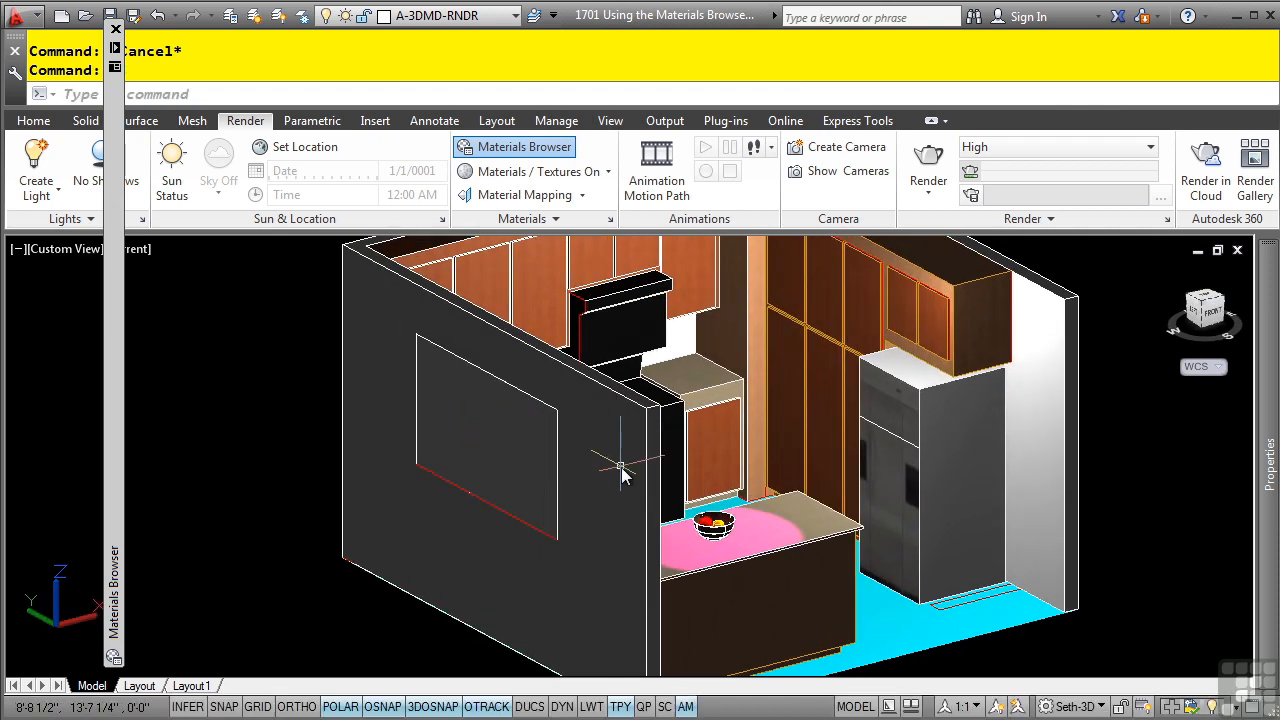
mouse_move(636, 460)
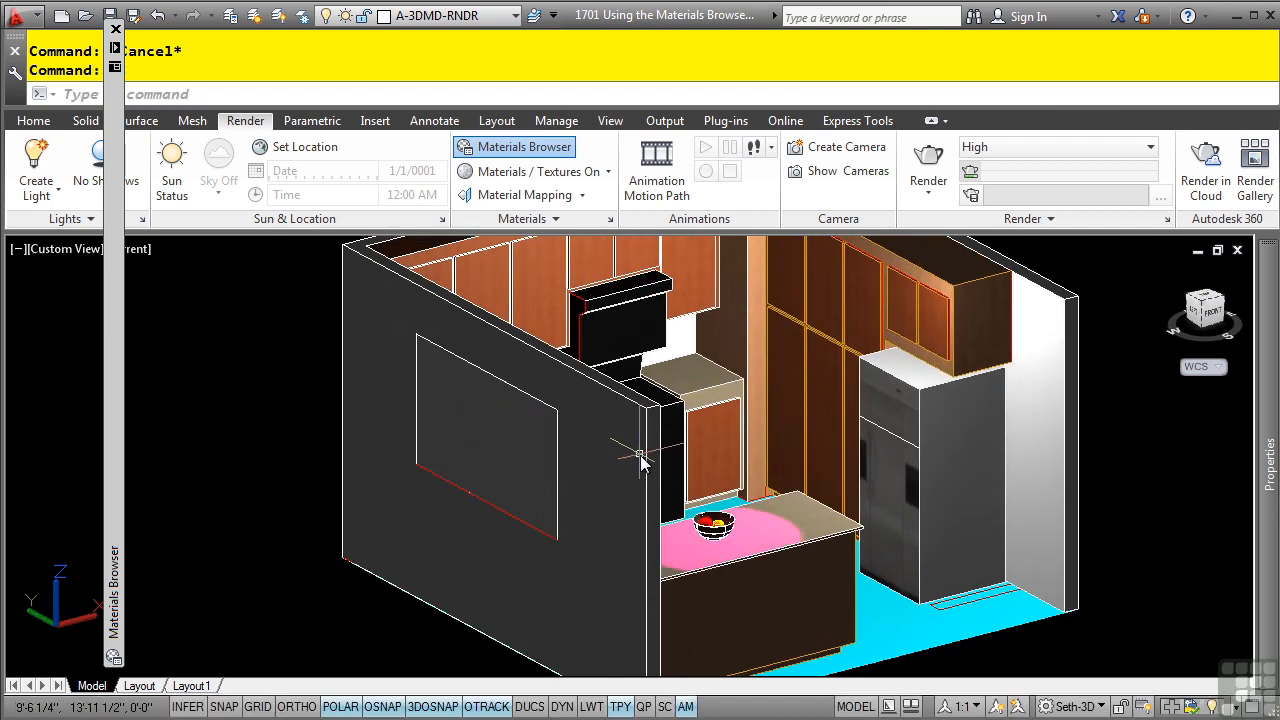
mouse_move(636, 460)
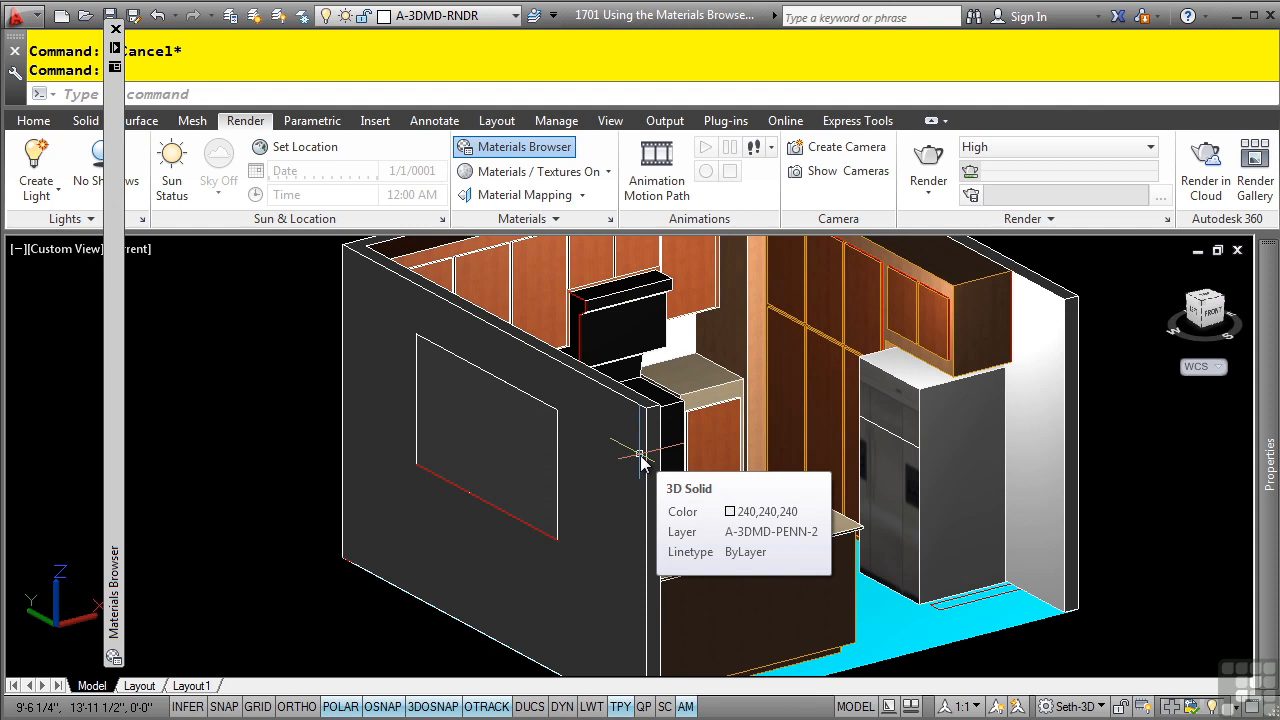
mouse_move(642, 452)
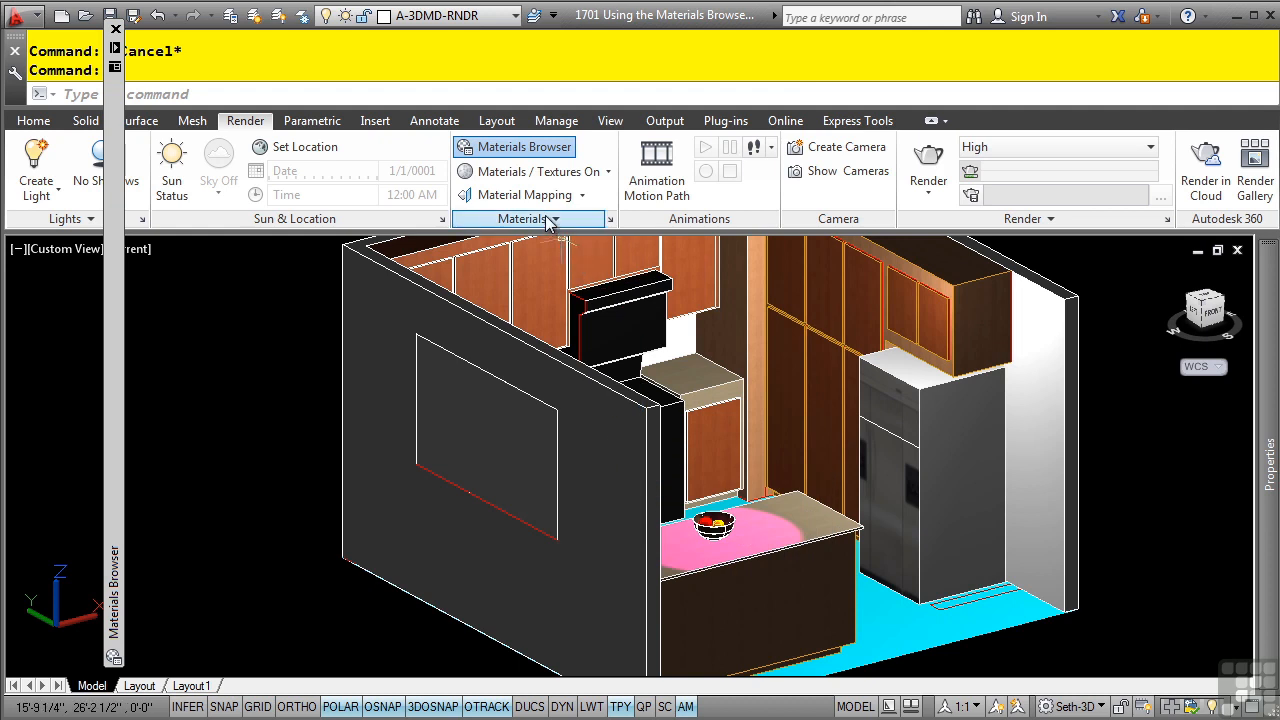
Step: Attach the Clear material to the window layer via Attach By Layer and confirm
click(528, 218)
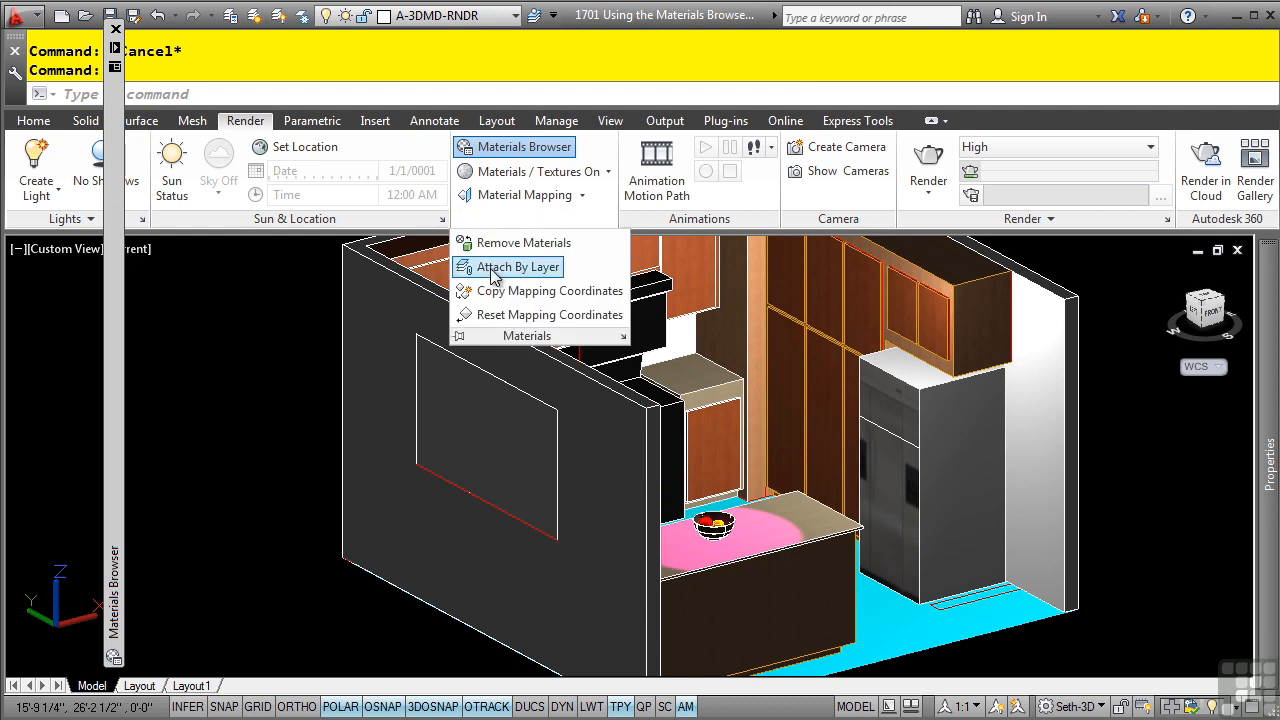
click(518, 266)
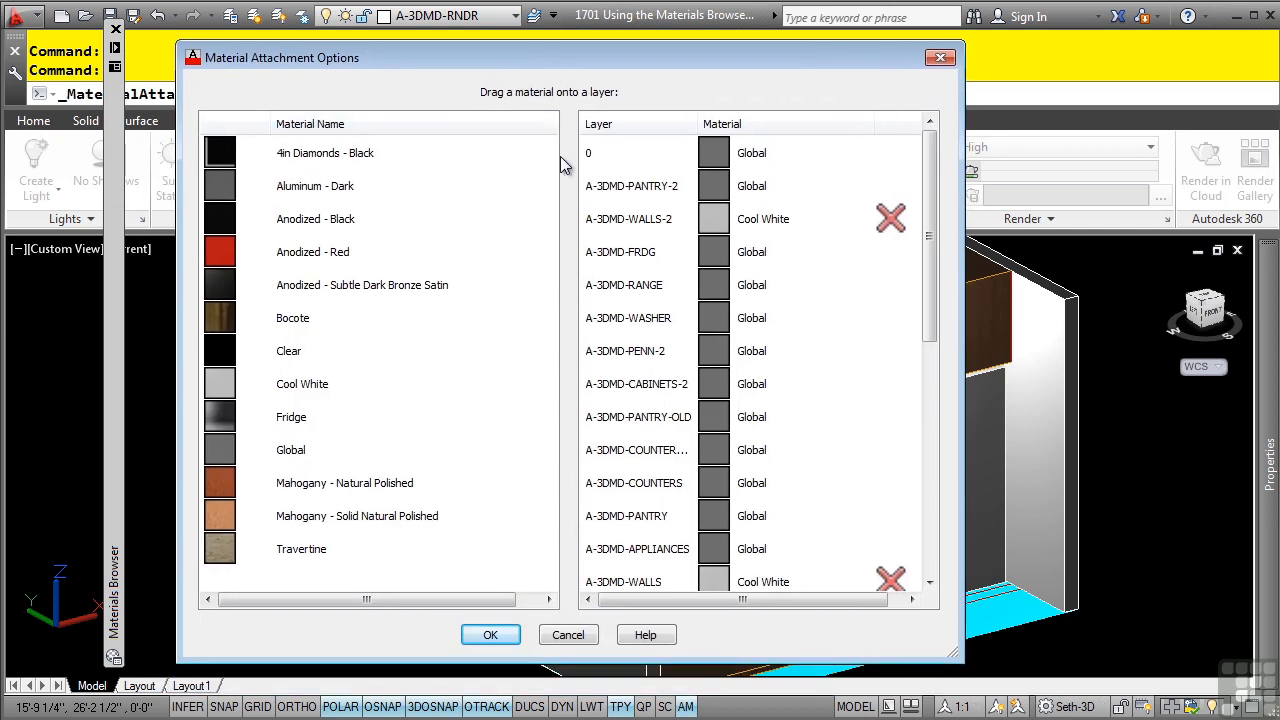
mouse_move(336, 218)
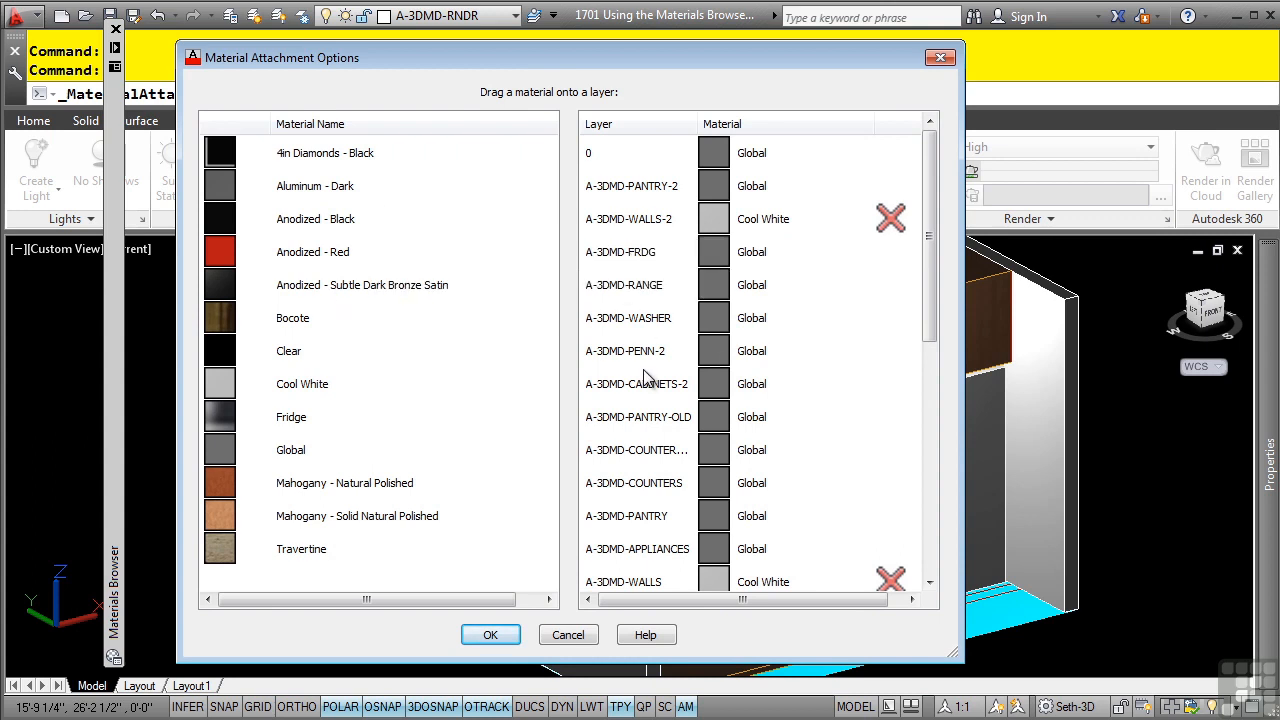
mouse_move(708, 324)
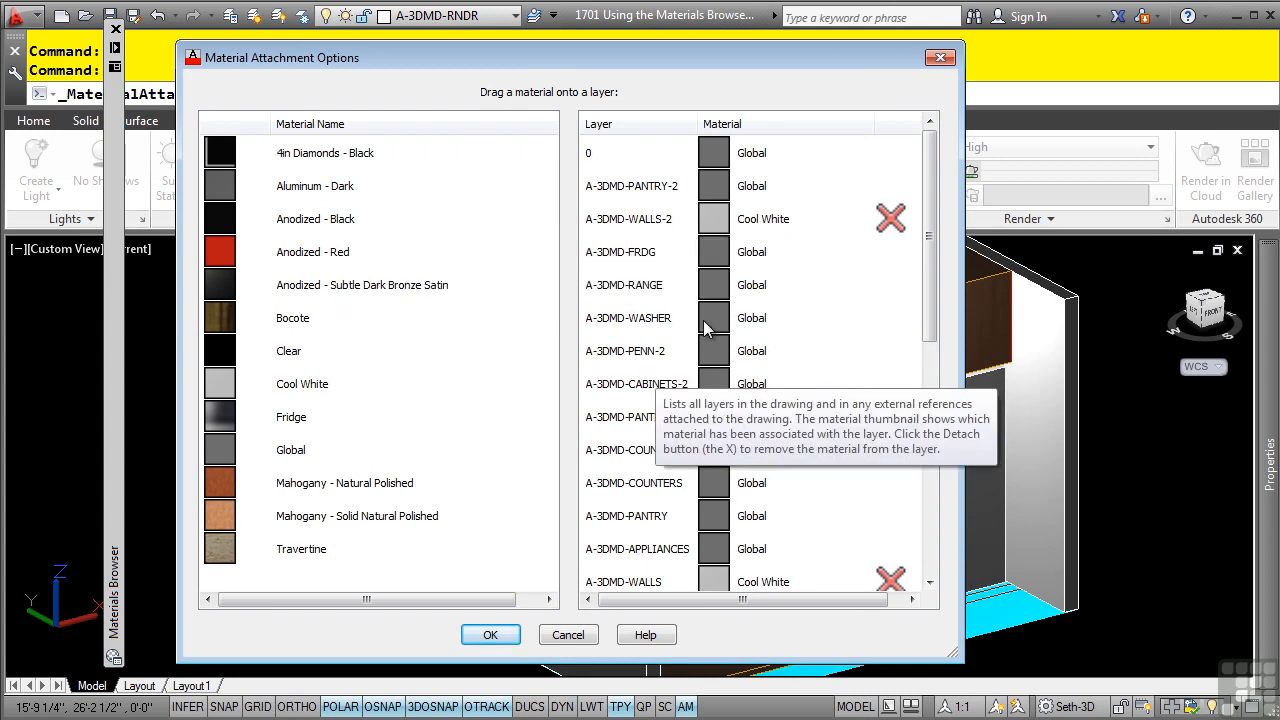
mouse_move(930, 280)
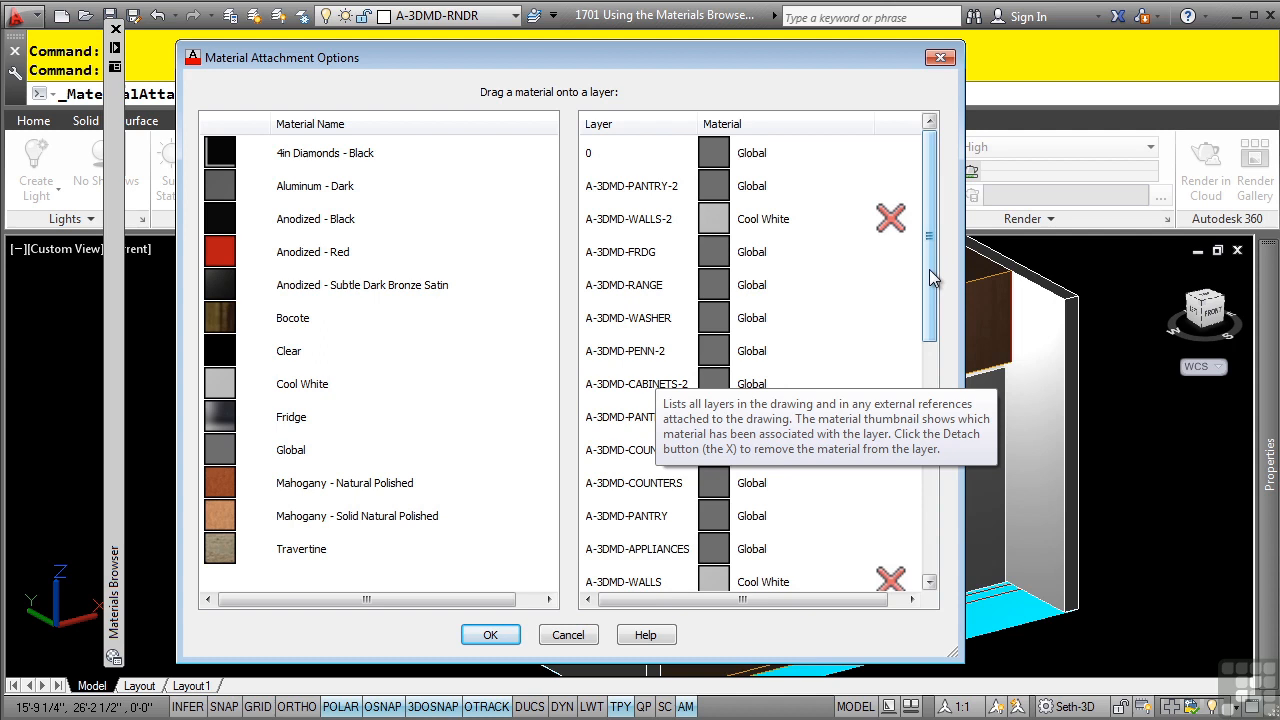
scroll(down, 3)
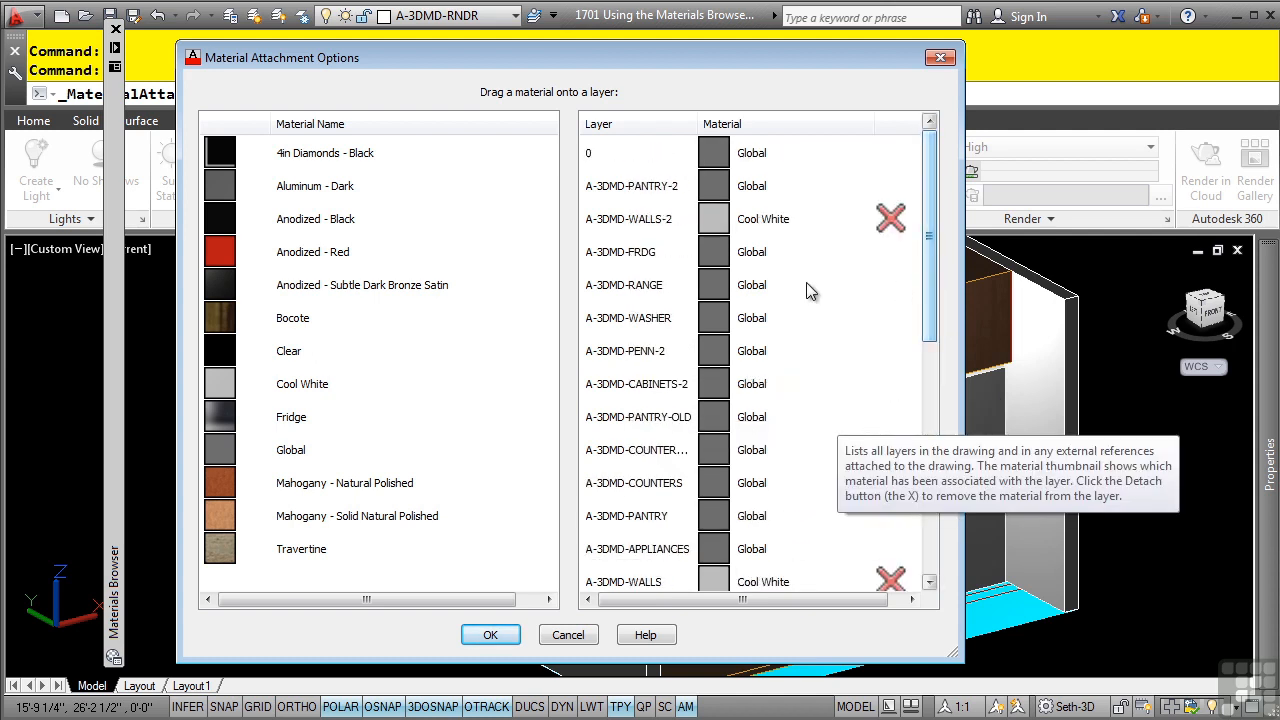
click(324, 152)
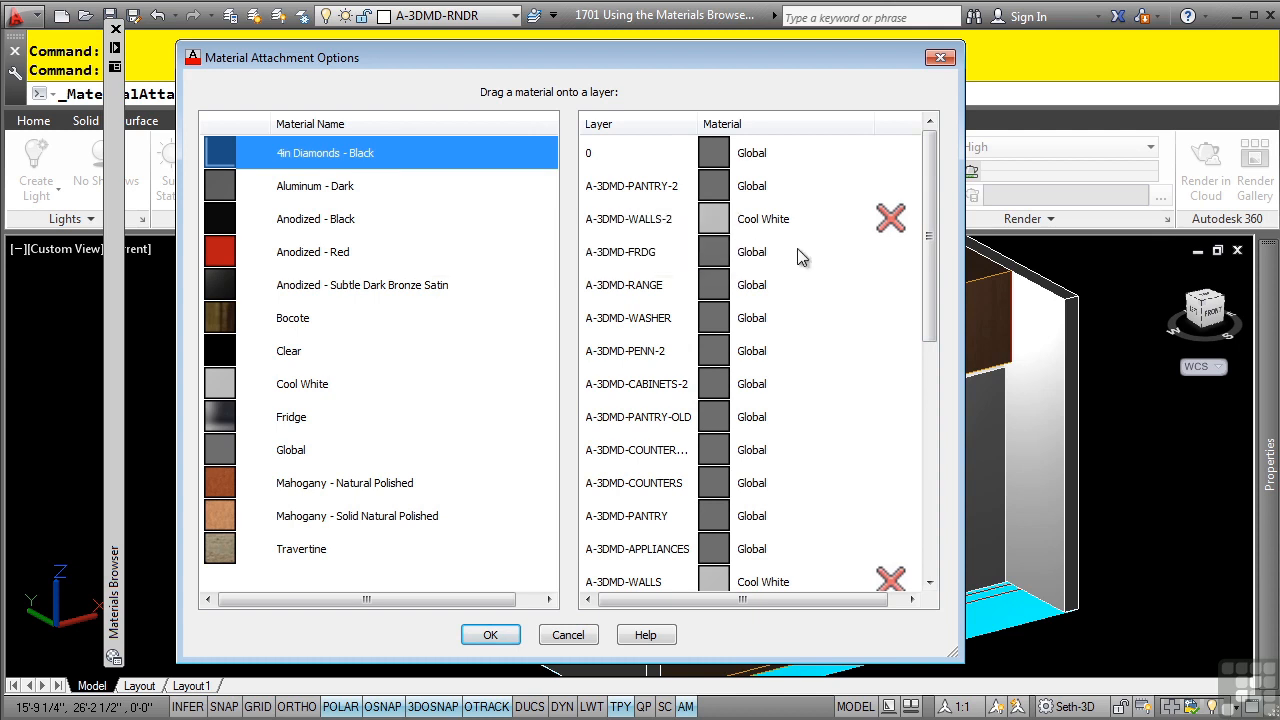
drag(708, 124, 744, 124)
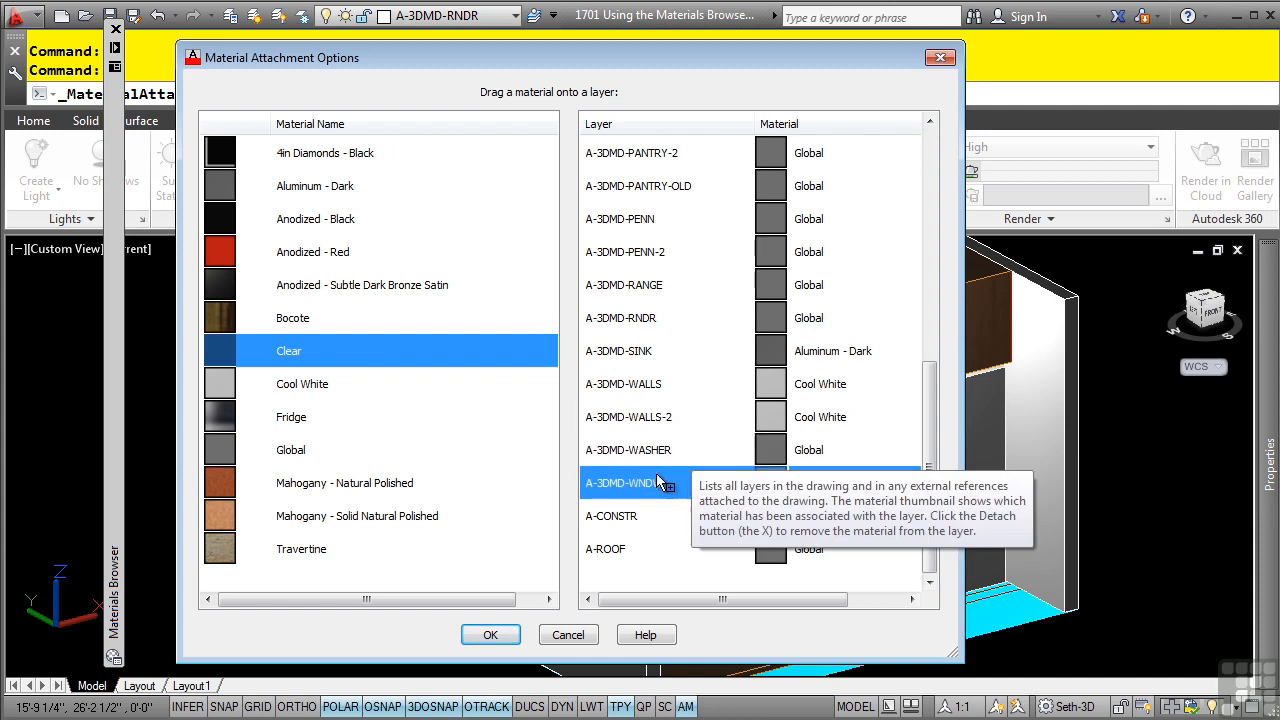
click(490, 634)
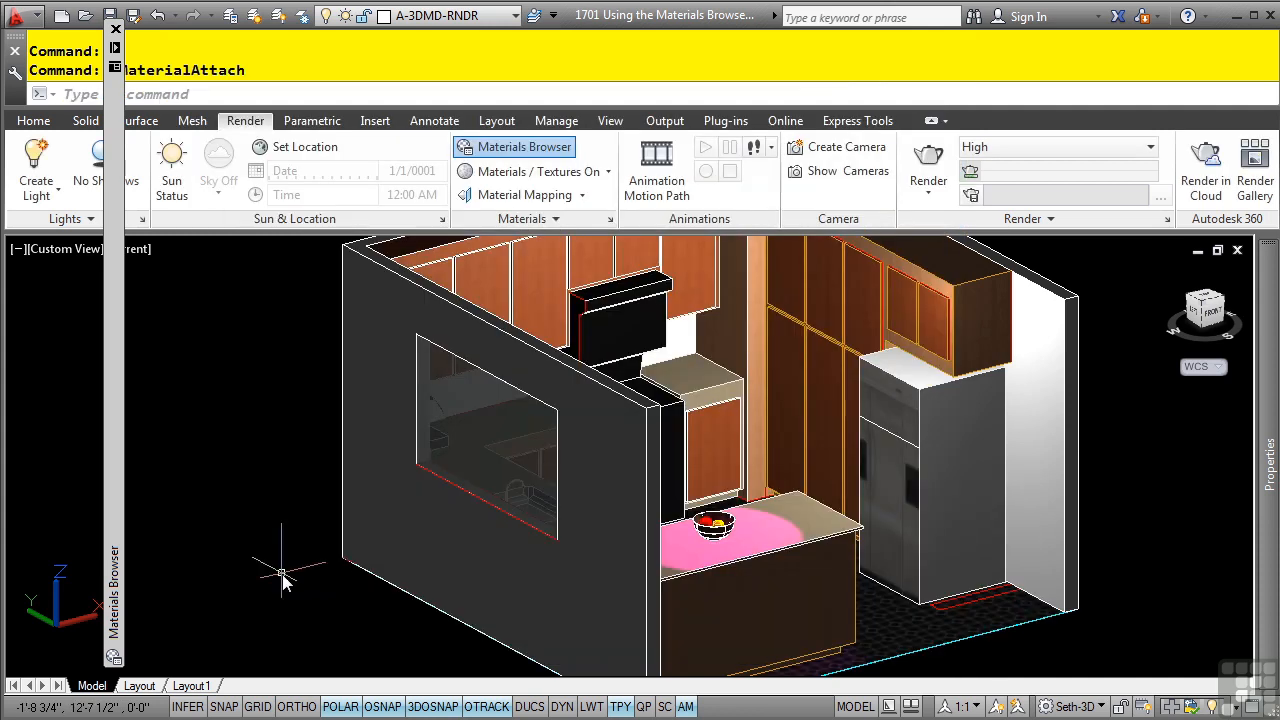
mouse_move(618, 486)
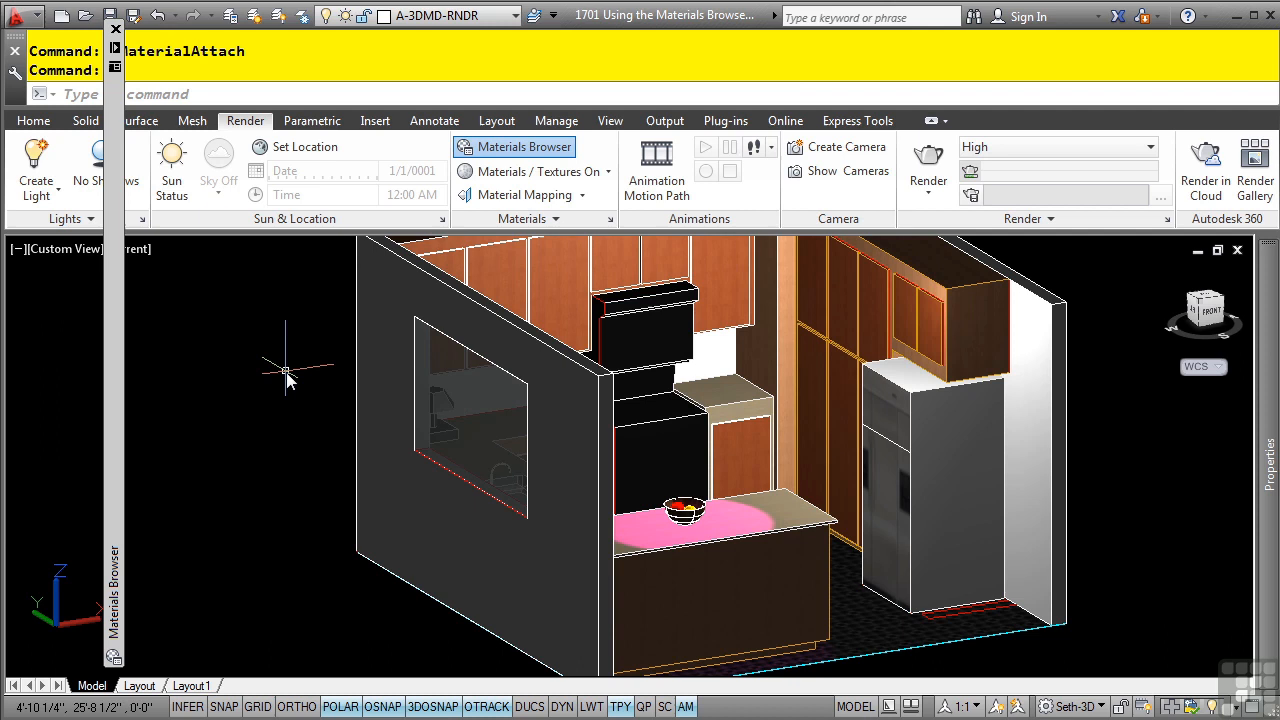
mouse_move(484, 390)
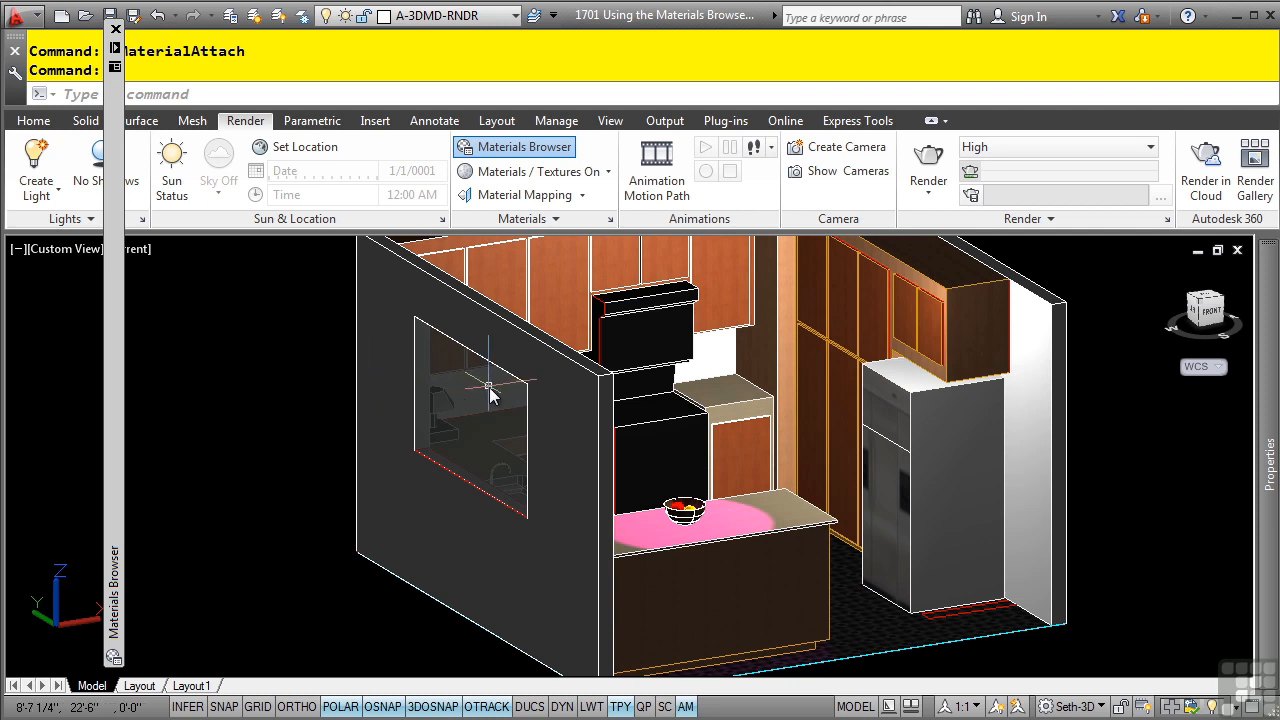
Step: Orbit the kitchen to view the sink counter, lamp and island side
drag(490, 390, 630, 460)
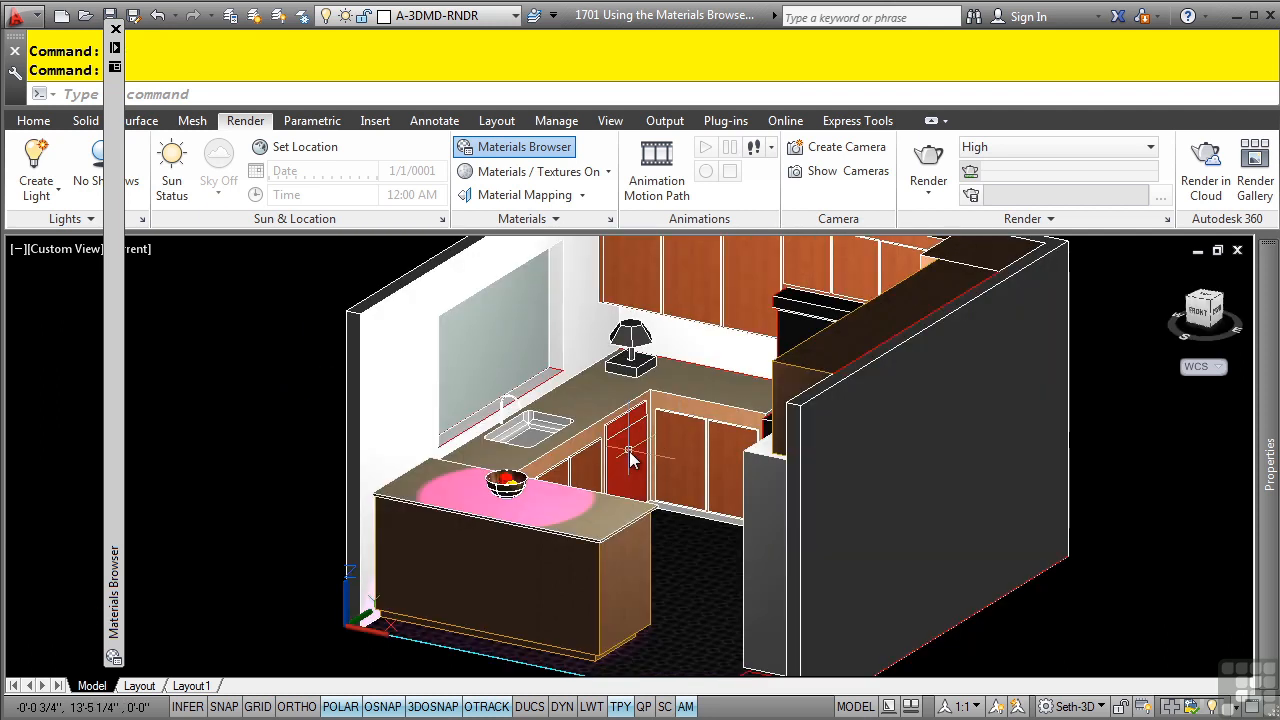
mouse_move(628, 456)
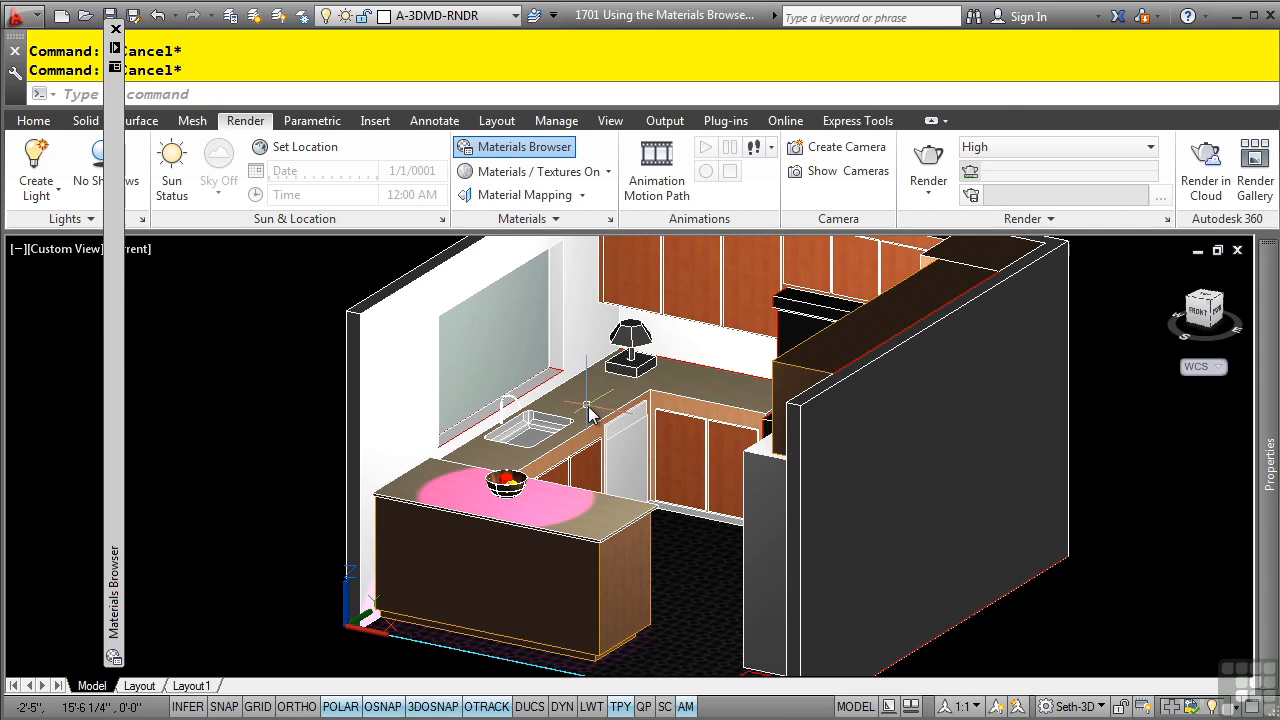
mouse_move(636, 452)
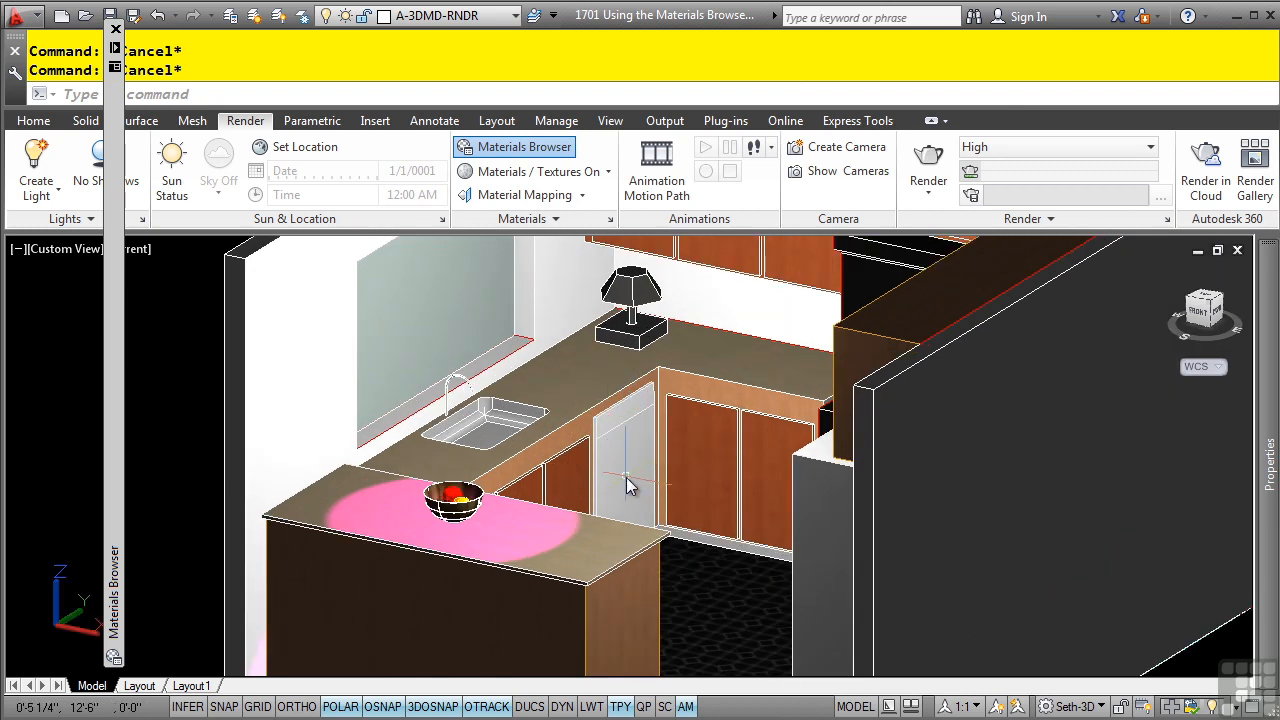
mouse_move(752, 310)
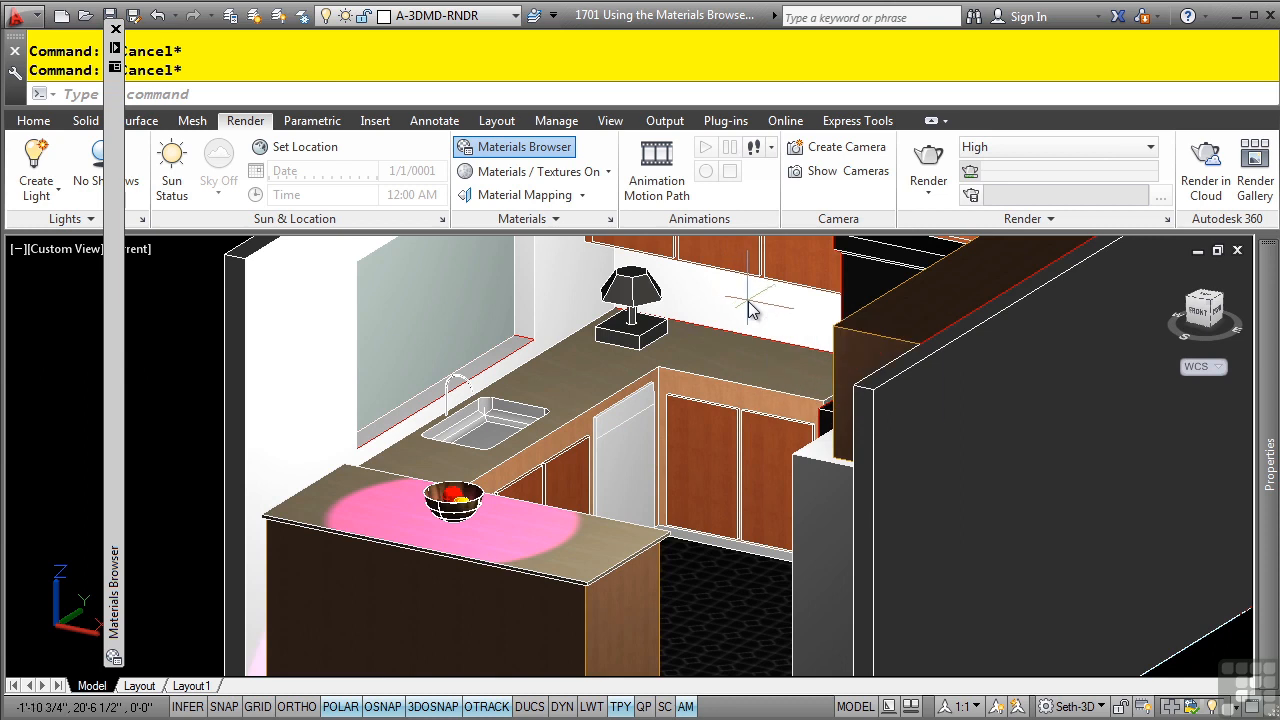
mouse_move(688, 414)
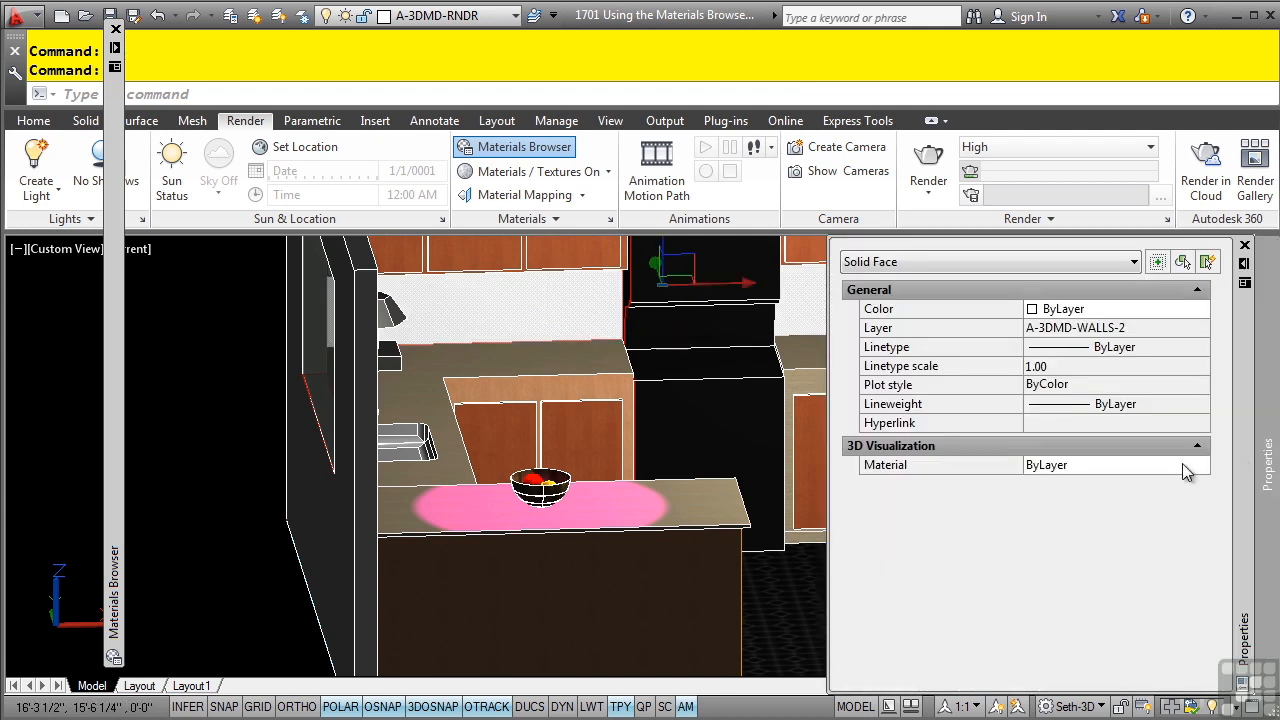
Step: Give the selected wall face on A-3DMD-WALLS-2 its own material instead of ByLayer
click(1204, 464)
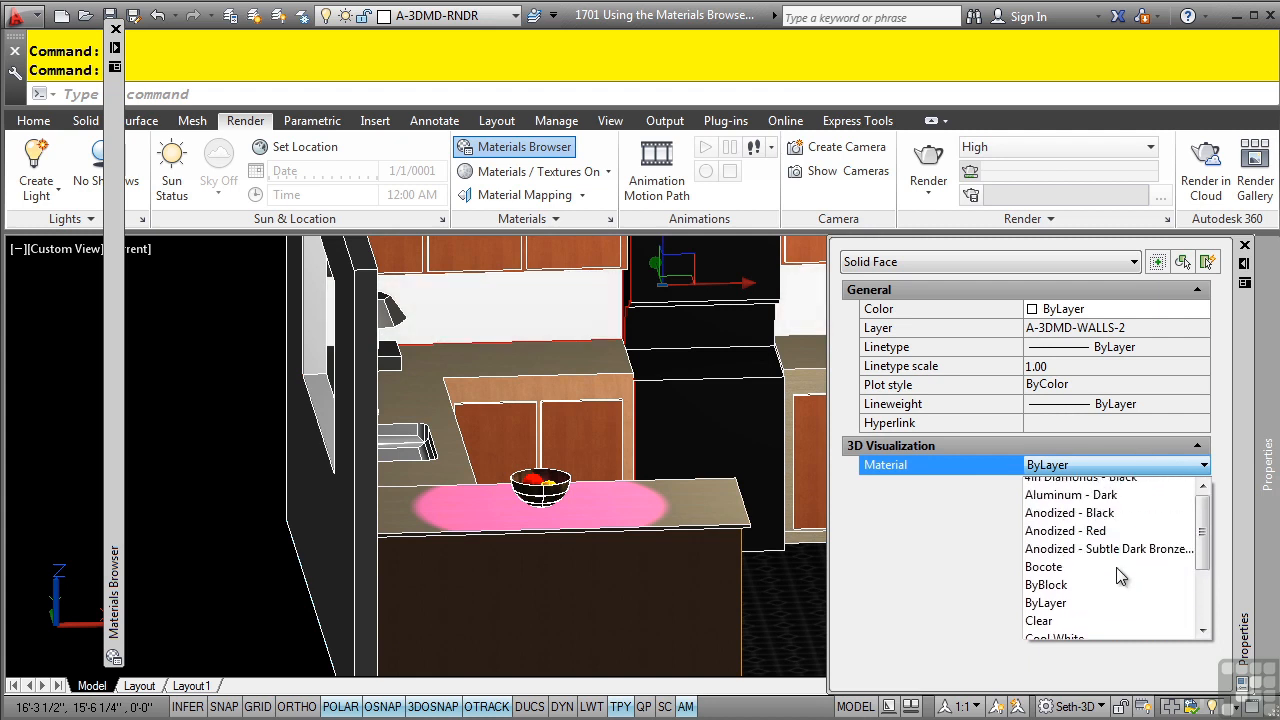
click(1084, 478)
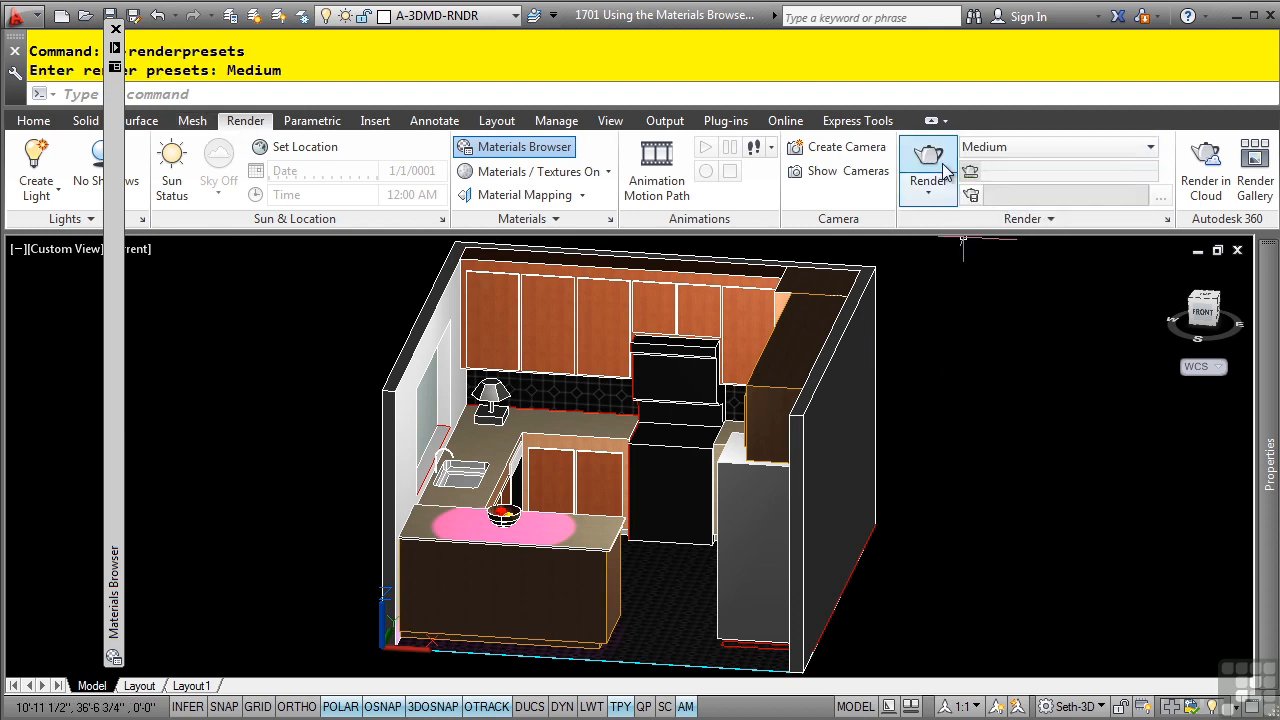
Step: Render the kitchen view at the Medium preset, producing a 640 x 480 image in the Render window
click(928, 160)
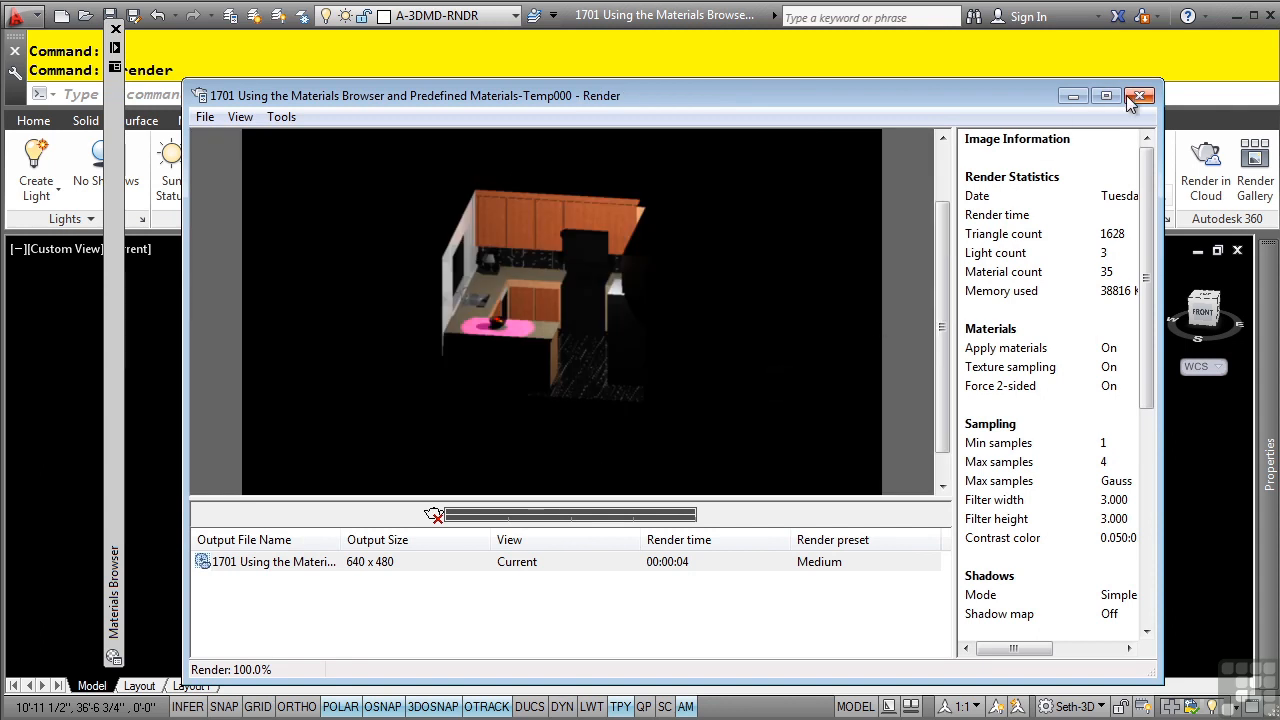
mouse_move(1142, 96)
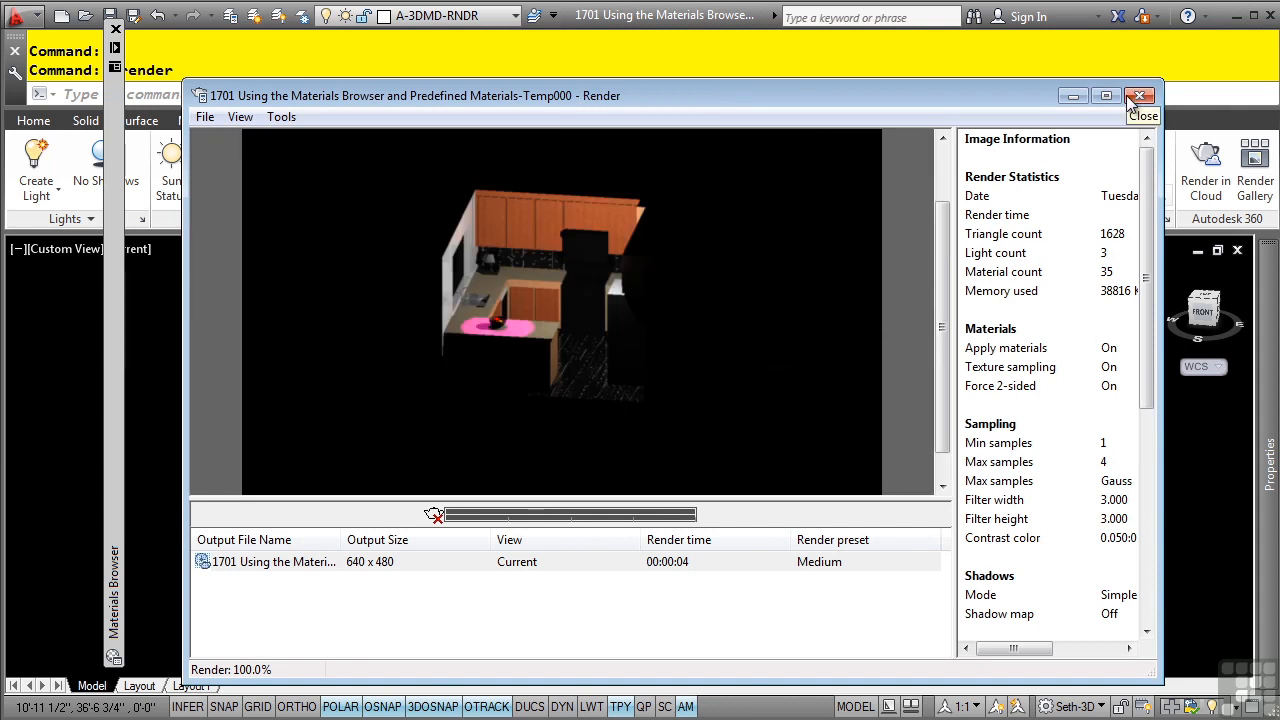